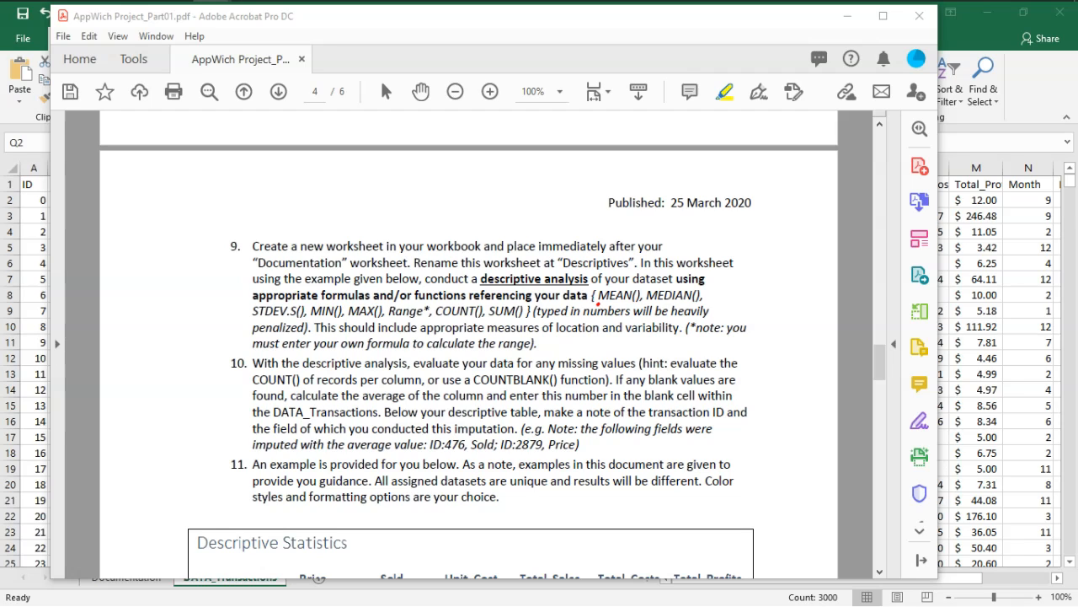
- Scroll the Acrobat PDF to Figure 2's example Descriptive Statistics table, then return to Excel
left_click_drag(598, 303, 699, 303)
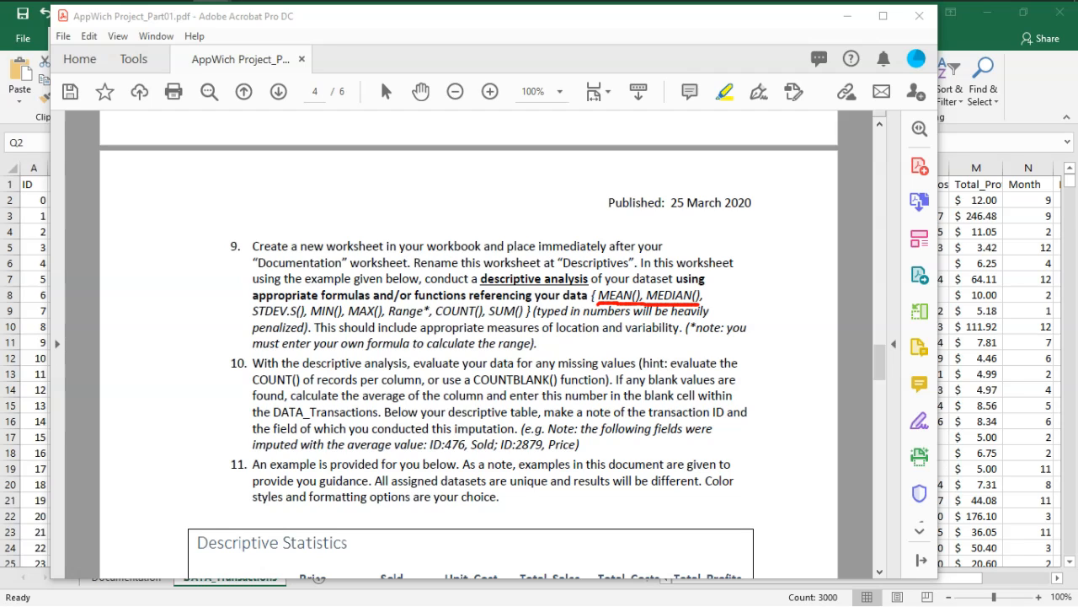
left_click_drag(253, 322, 522, 322)
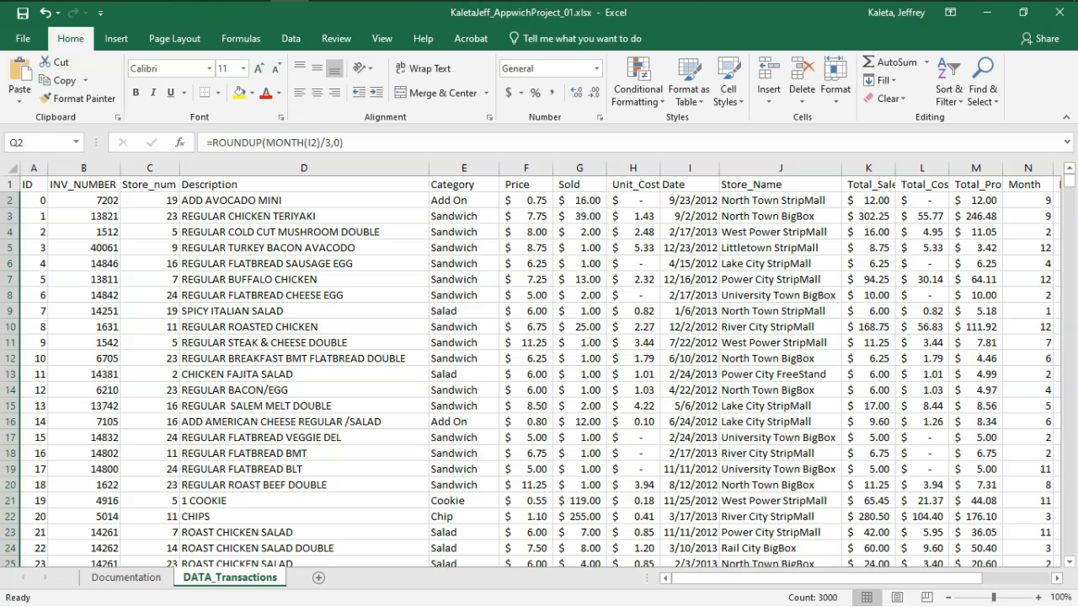
key("alt+tab")
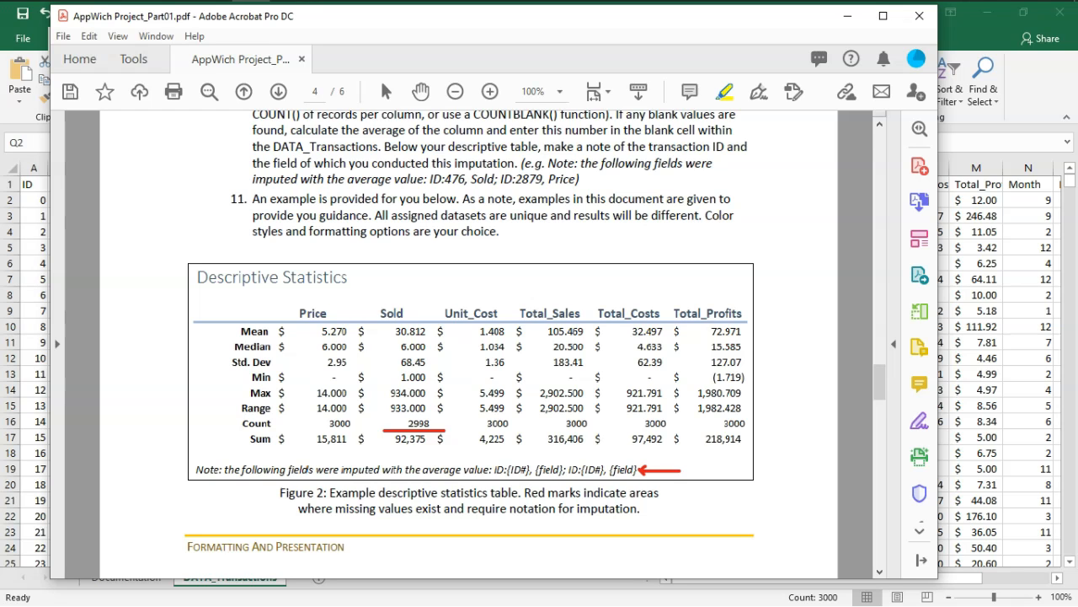
scroll("down", 3)
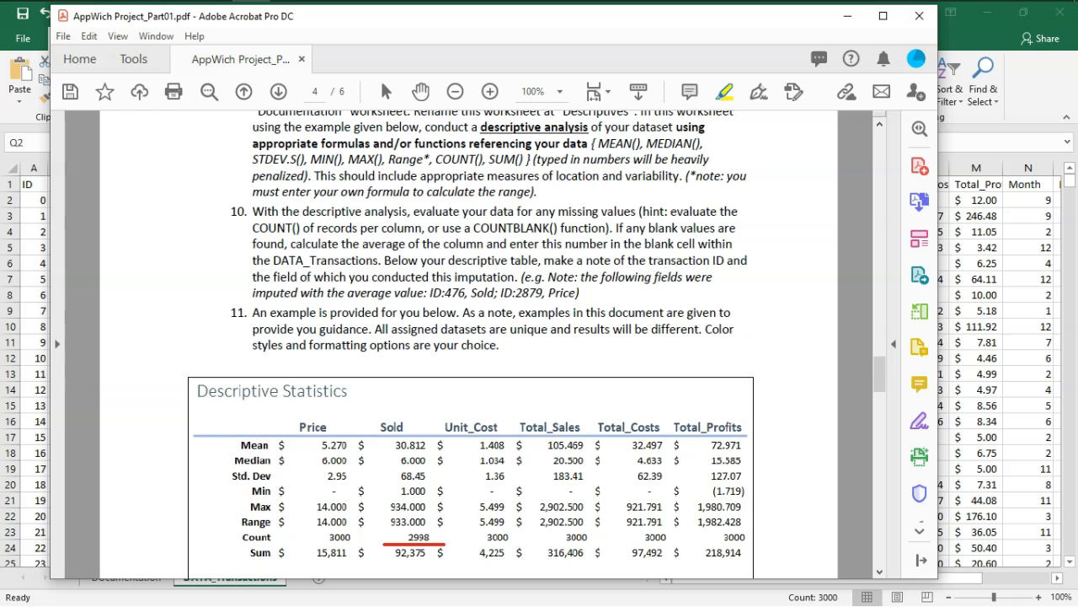
scroll("down", 3)
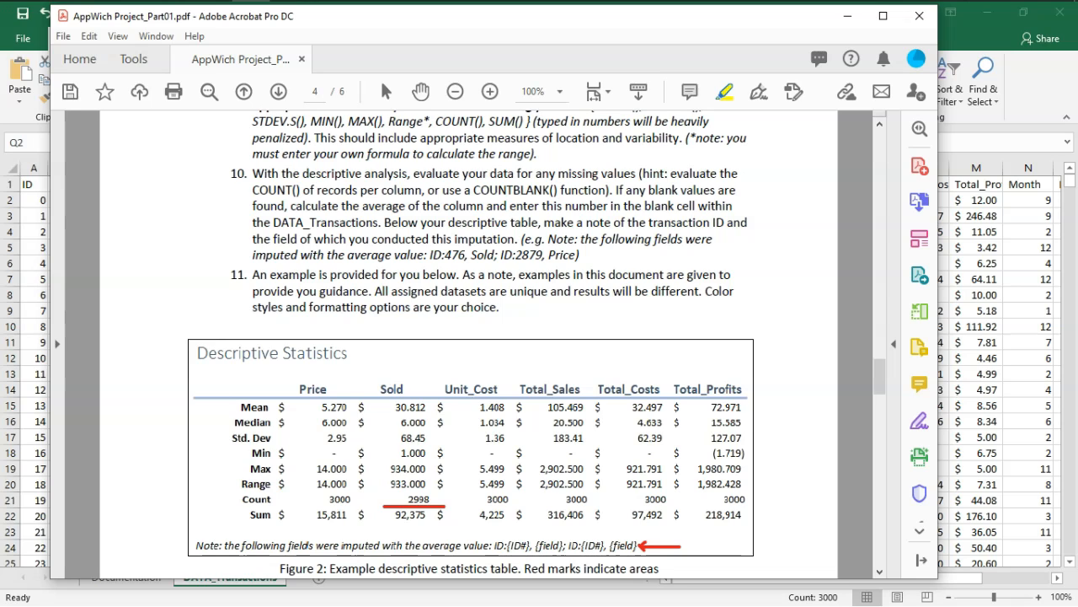
scroll("down", 3)
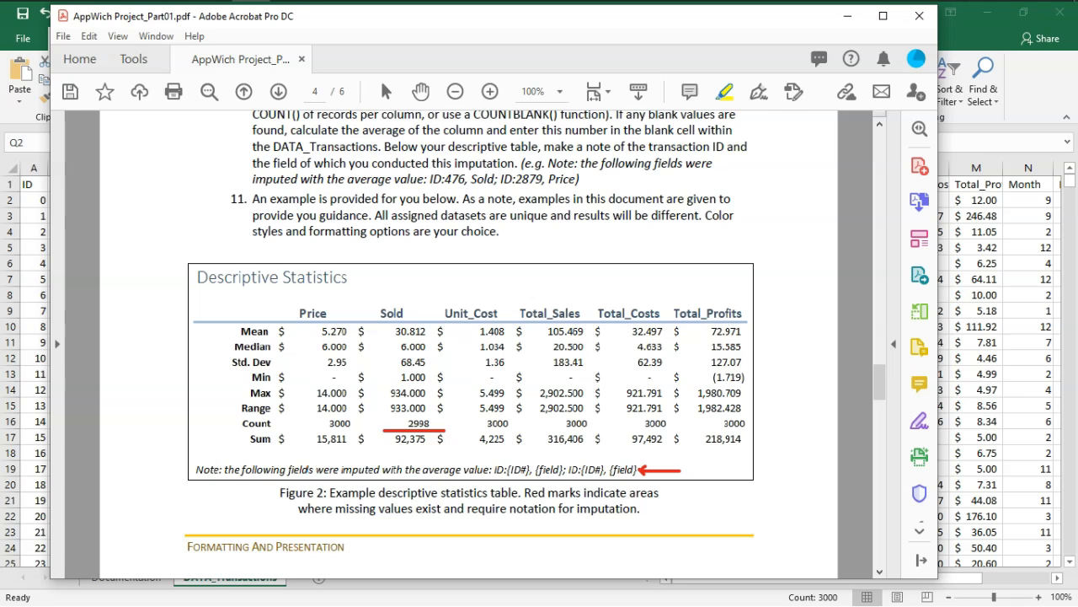
scroll("down", 3)
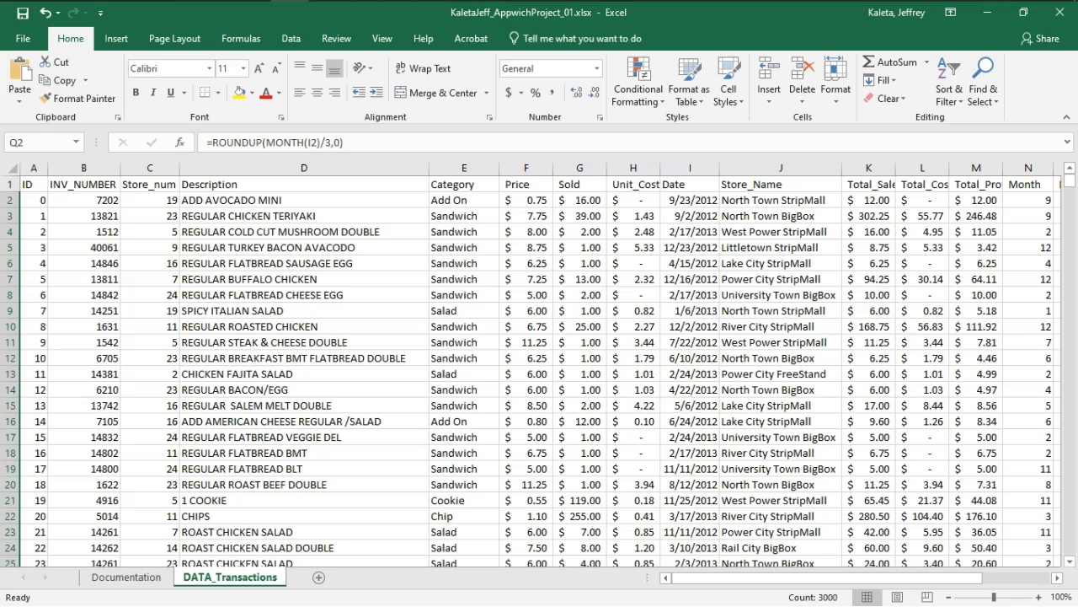
- Insert a sheet named Descriptives and move its tab right after Documentation
left_click(318, 577)
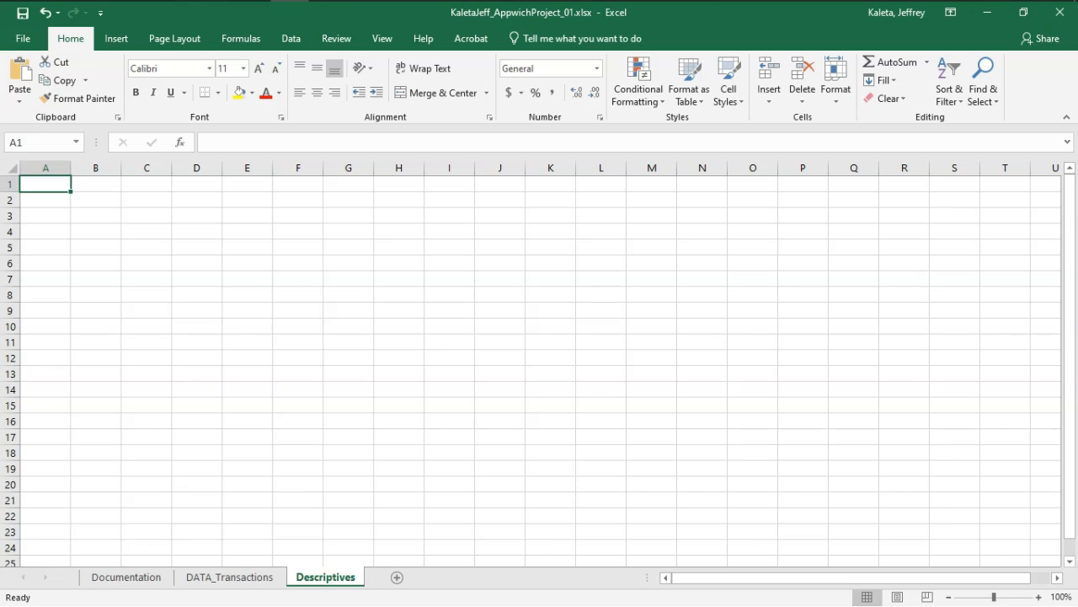
left_click_drag(325, 576, 229, 576)
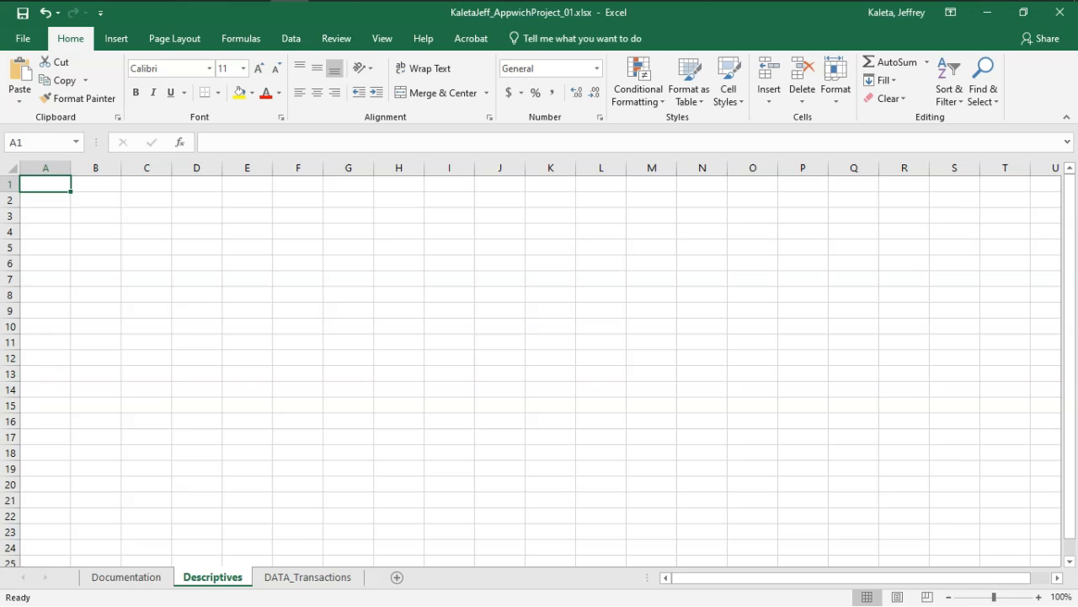
- Enter the title 'Descriptives' in cell B2
left_click(95, 200)
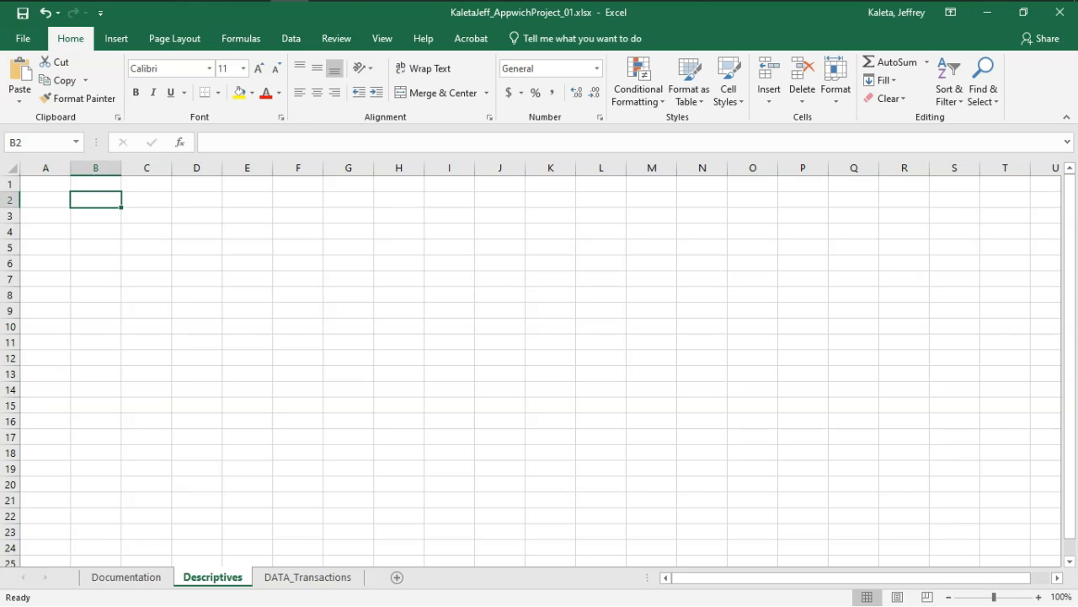
type("Desc")
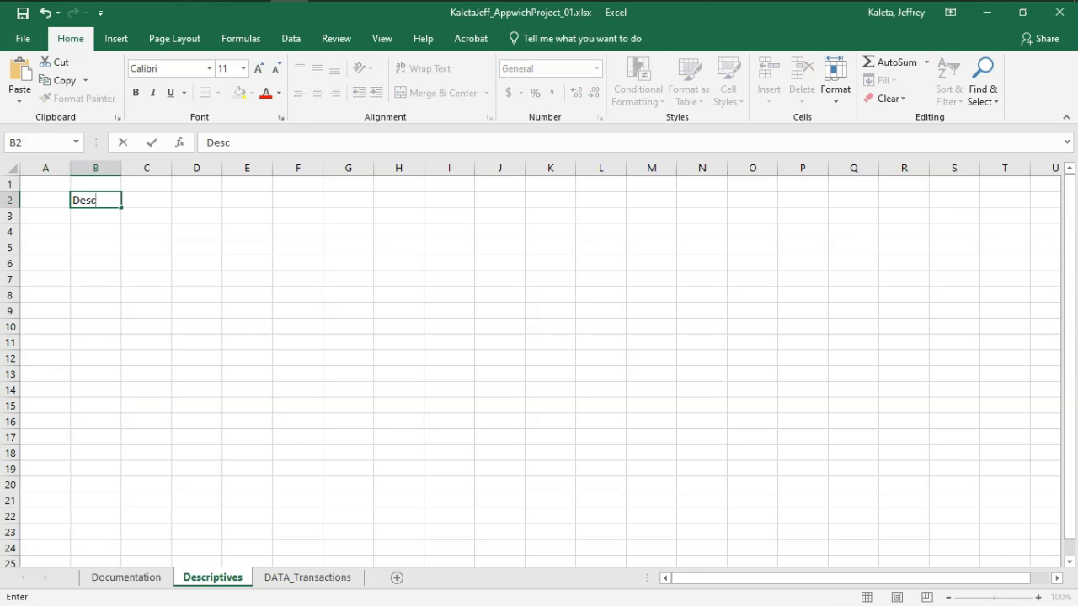
type("ri")
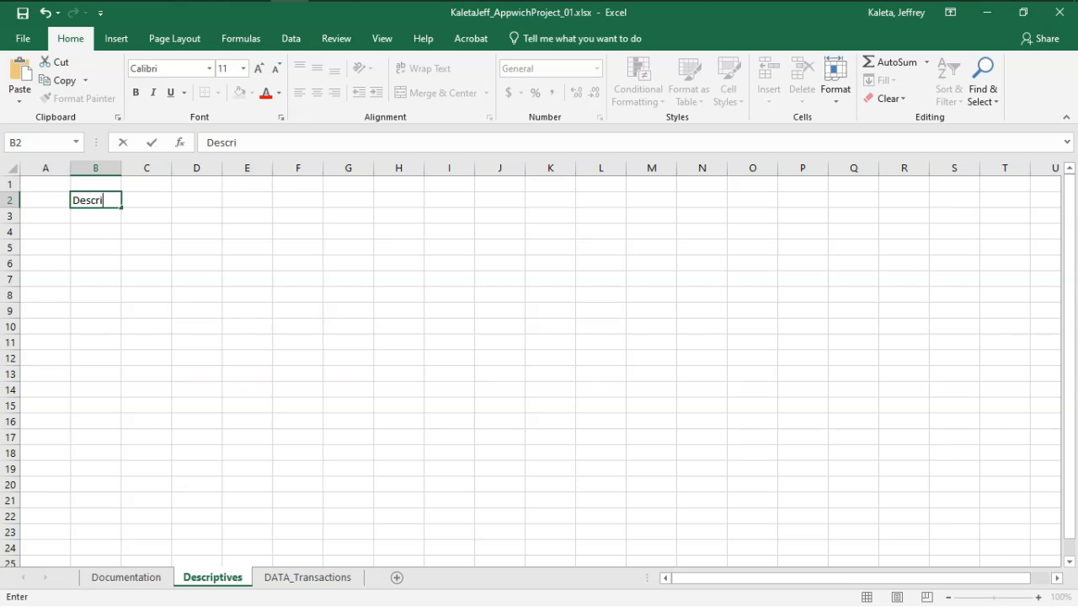
key("enter")
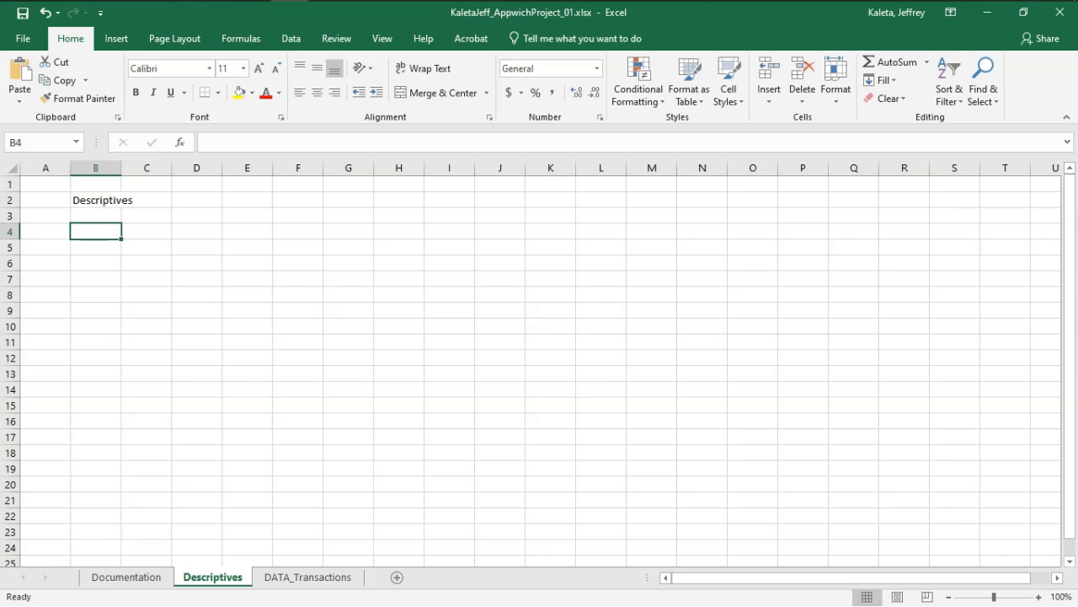
- List Mean, Median, Std Dev, Min, Max, Range, Count and Sum down column B
type("Mean")
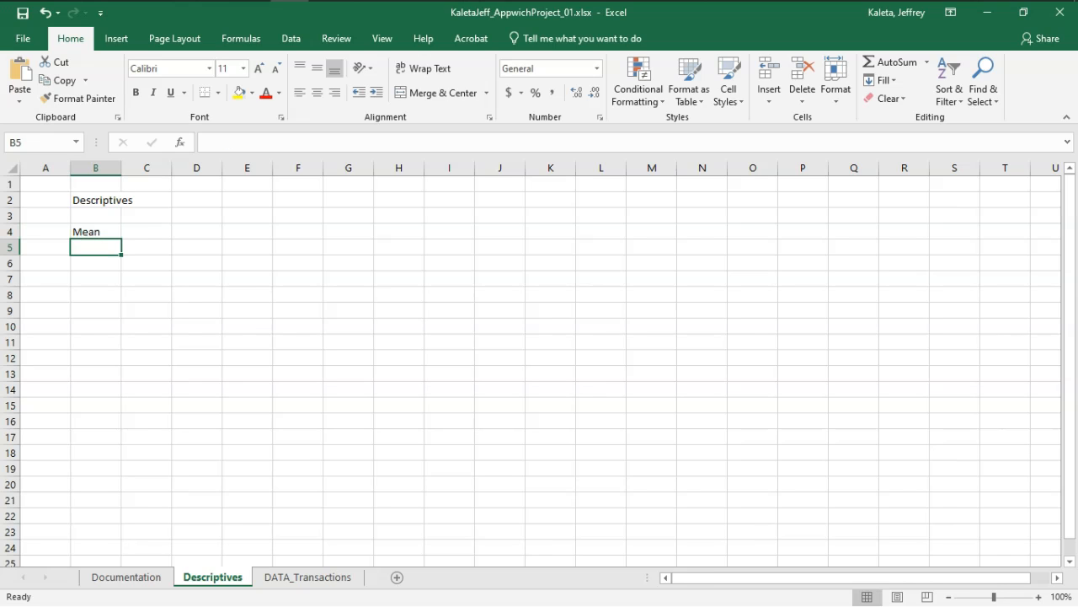
type("Median")
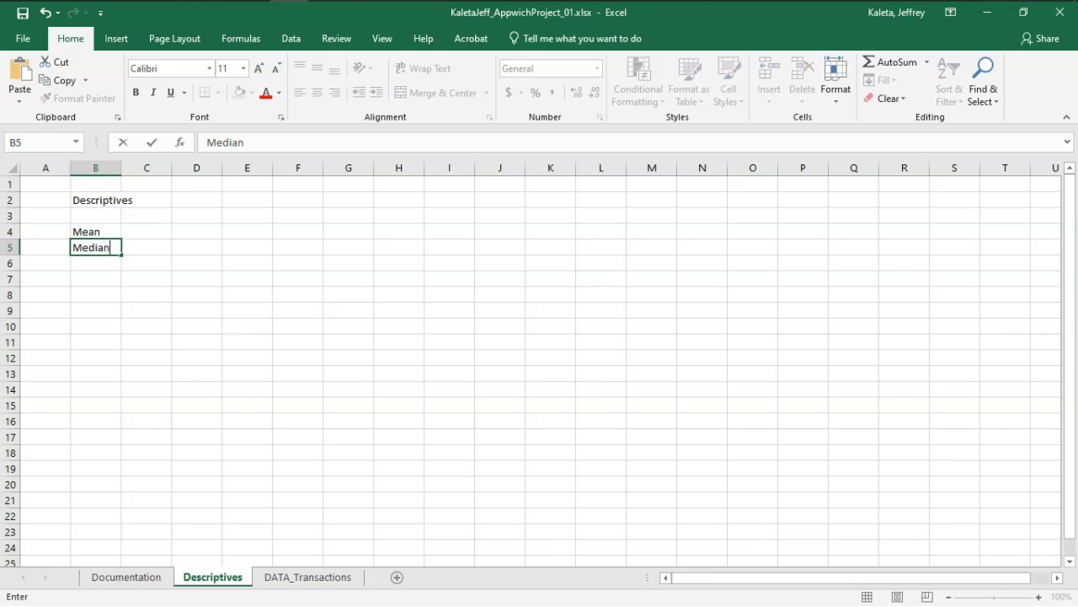
key("enter")
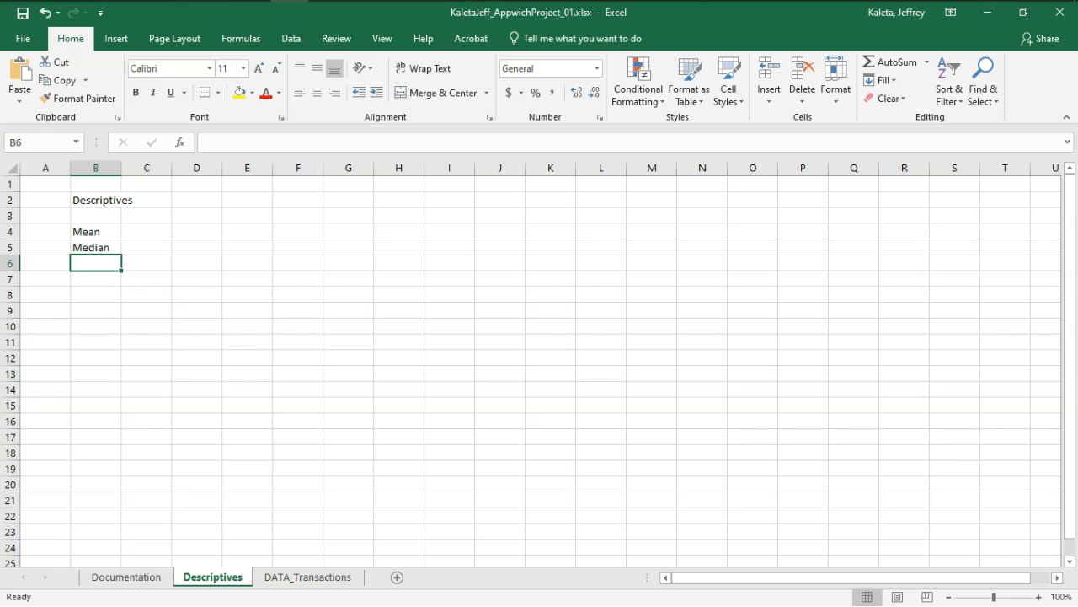
type("Std")
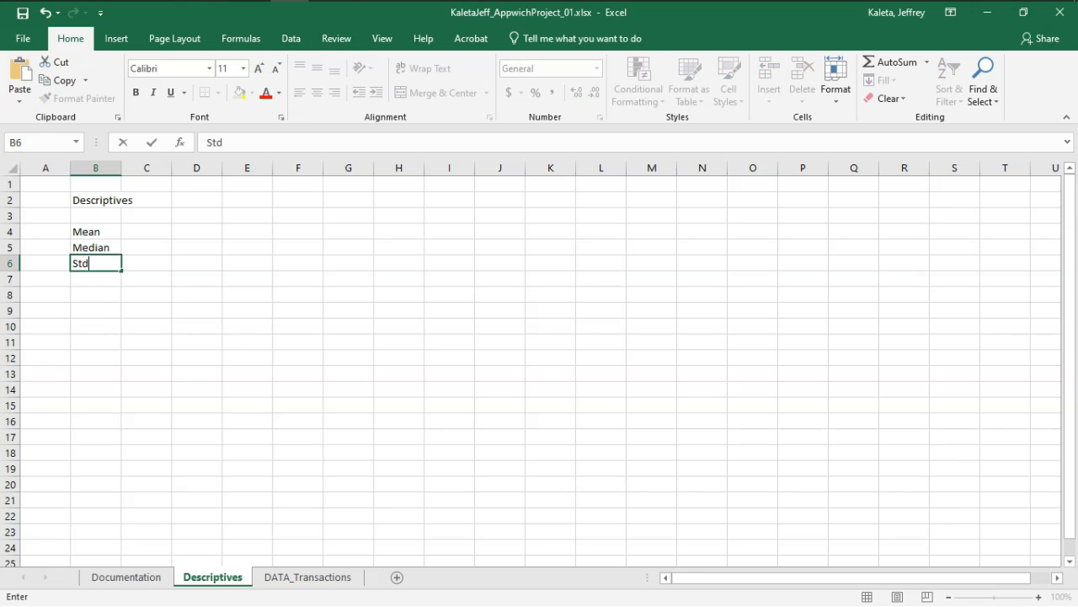
type("Dev")
left_click(96, 294)
type("M")
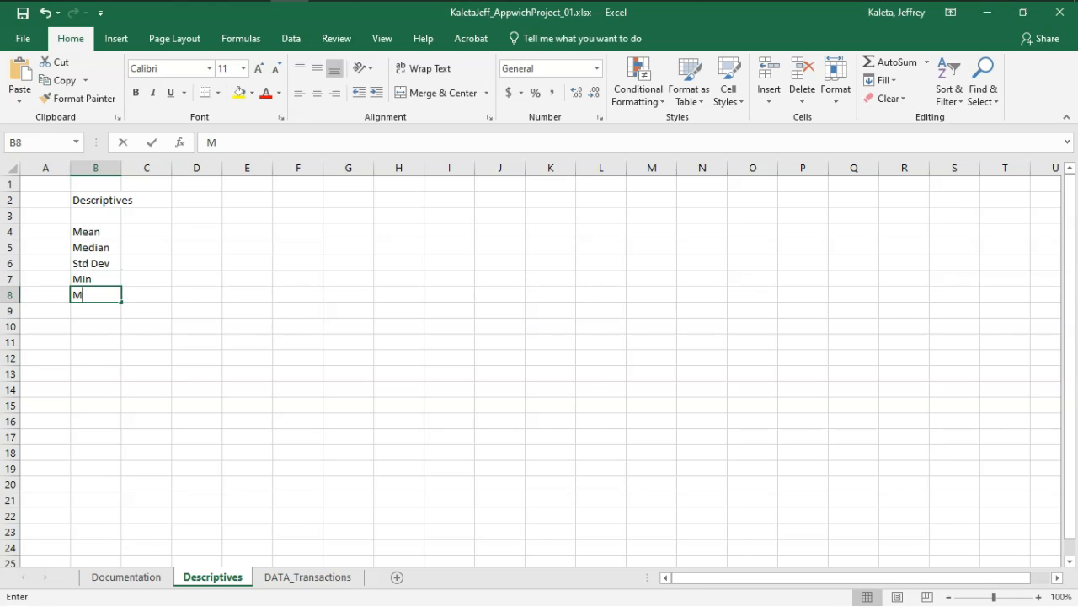
type("ax")
left_click(96, 326)
type("Coun")
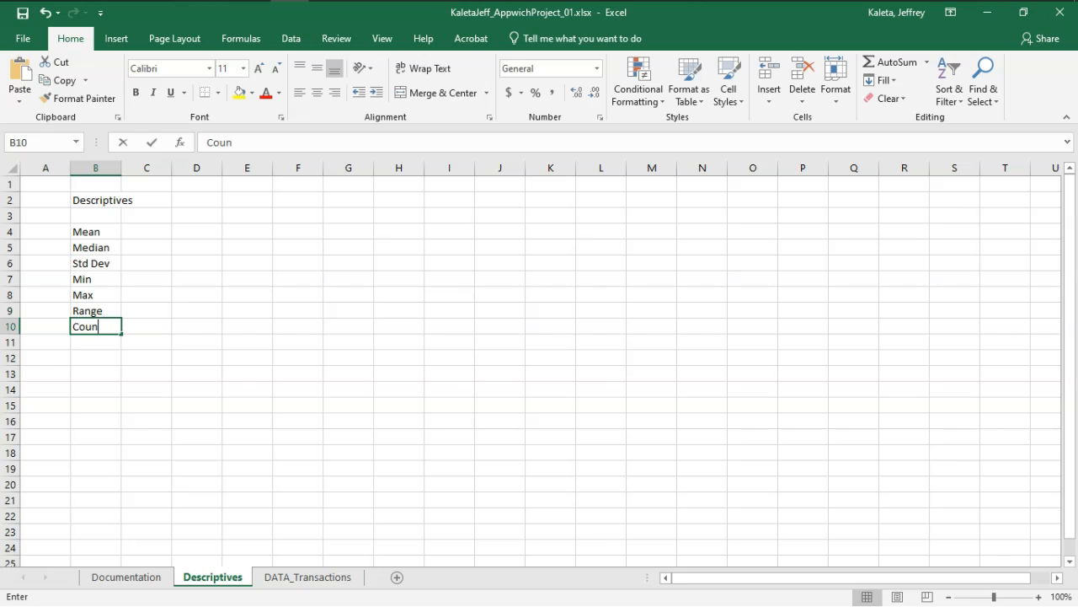
type("Sum")
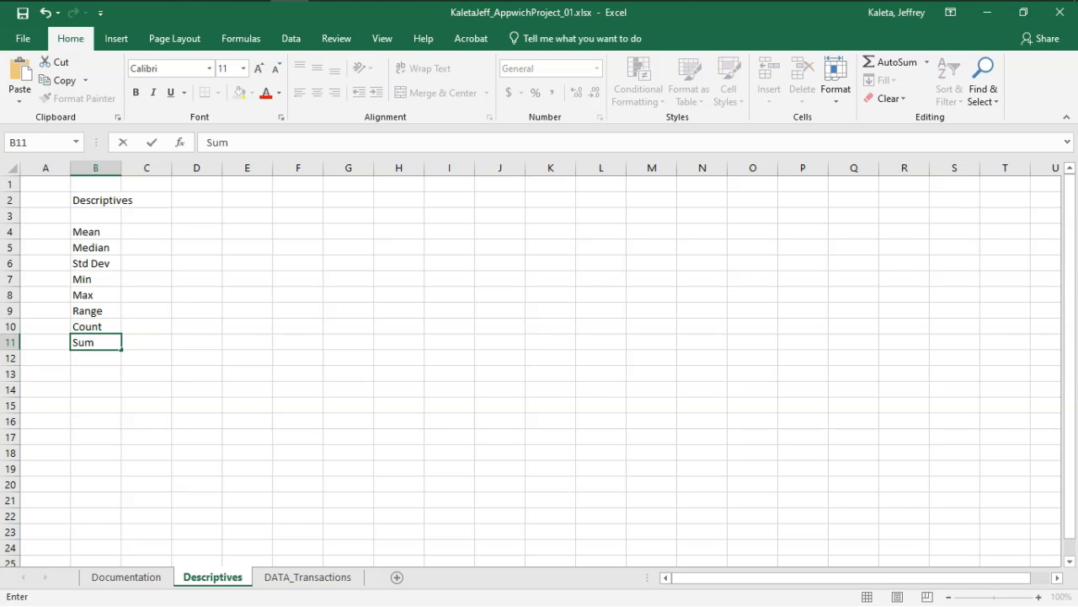
key("alt+tab")
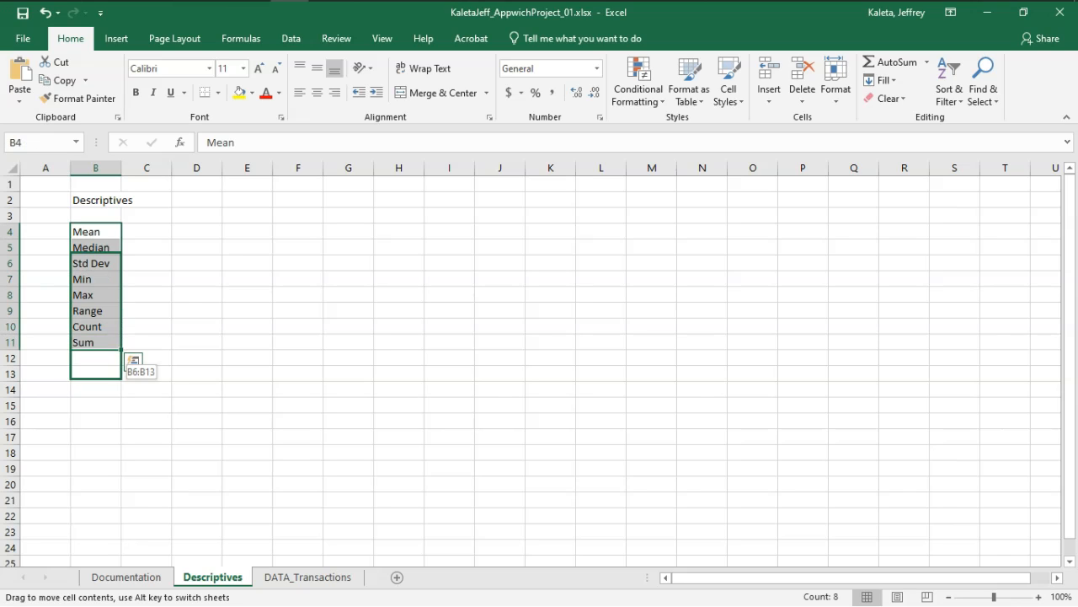
left_click_drag(95, 247, 95, 278)
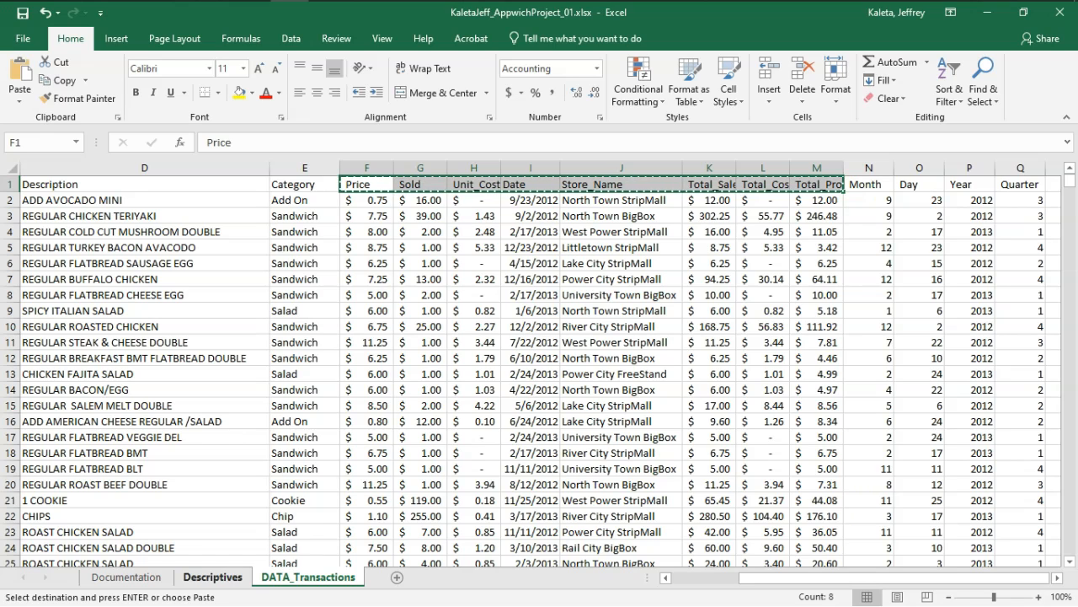
- Paste the Price–Total_Profits headers into row 5 and set columns C:J to width 10
left_click(213, 576)
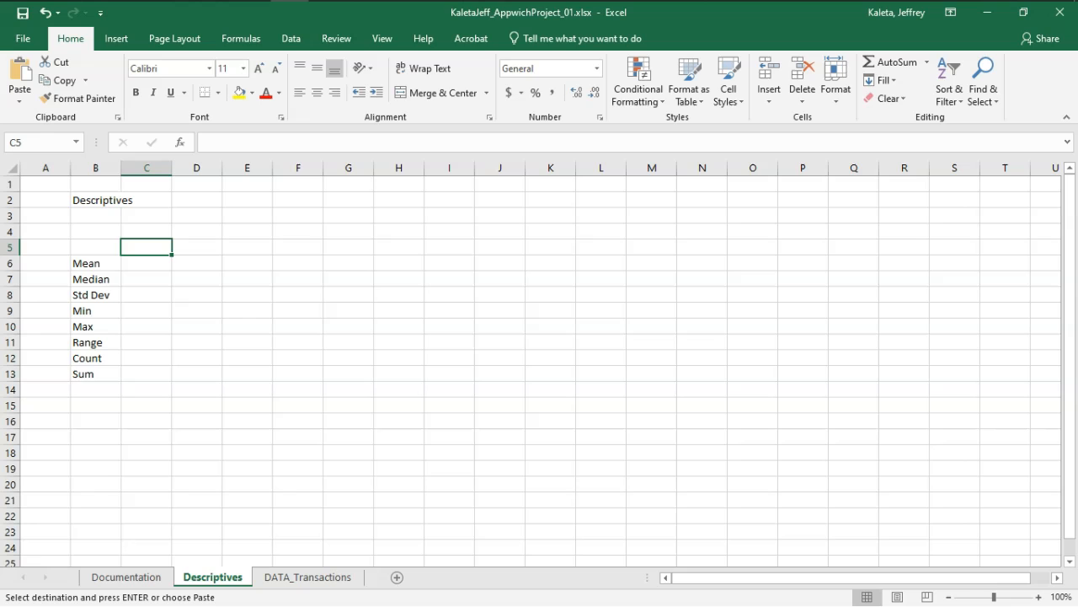
key("ctrl+v")
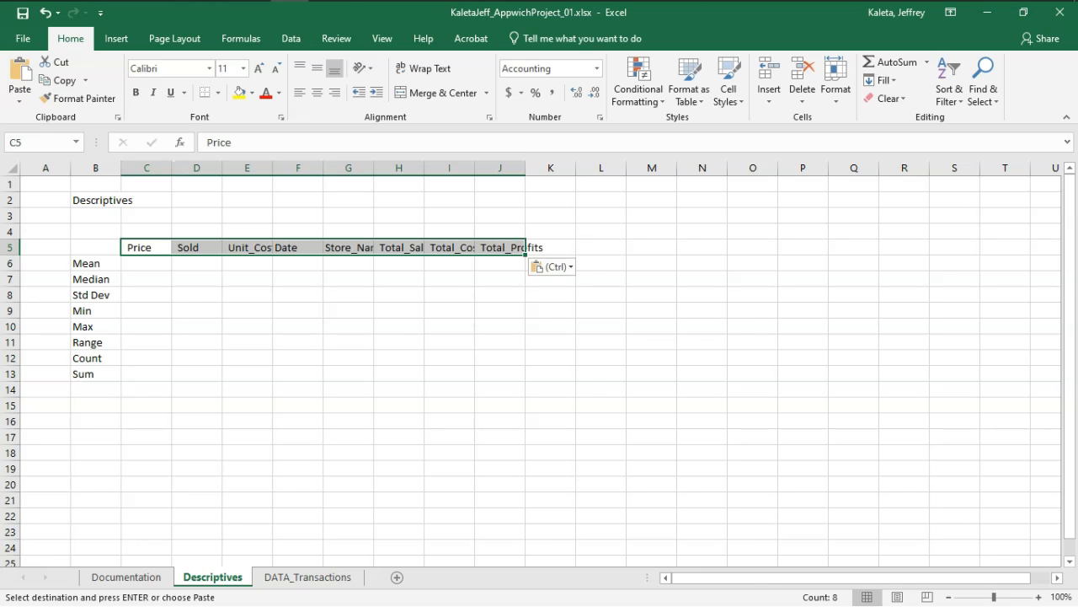
left_click_drag(146, 167, 499, 167)
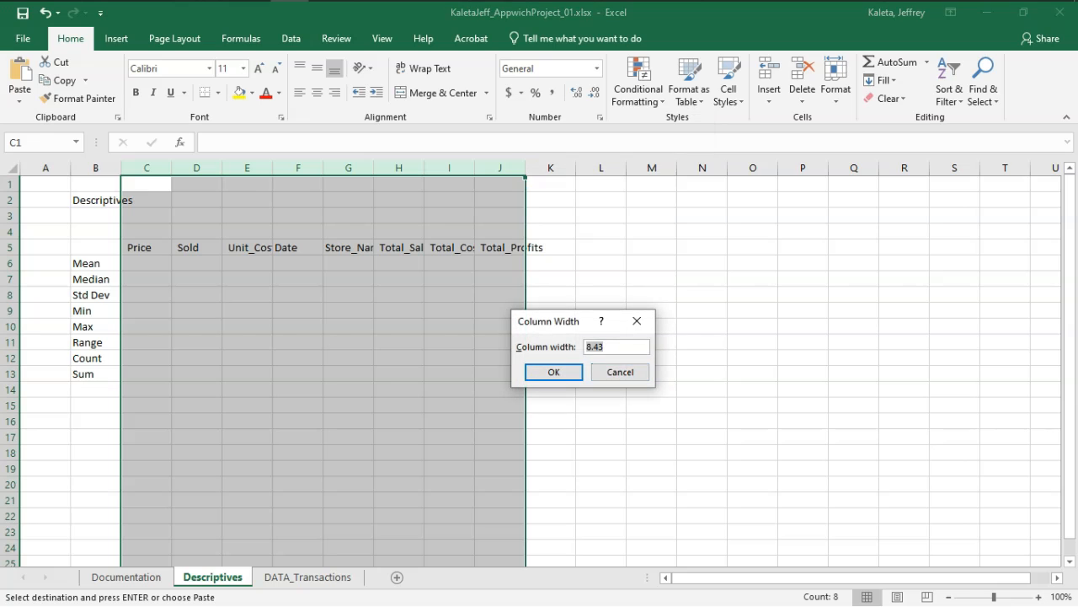
type("10")
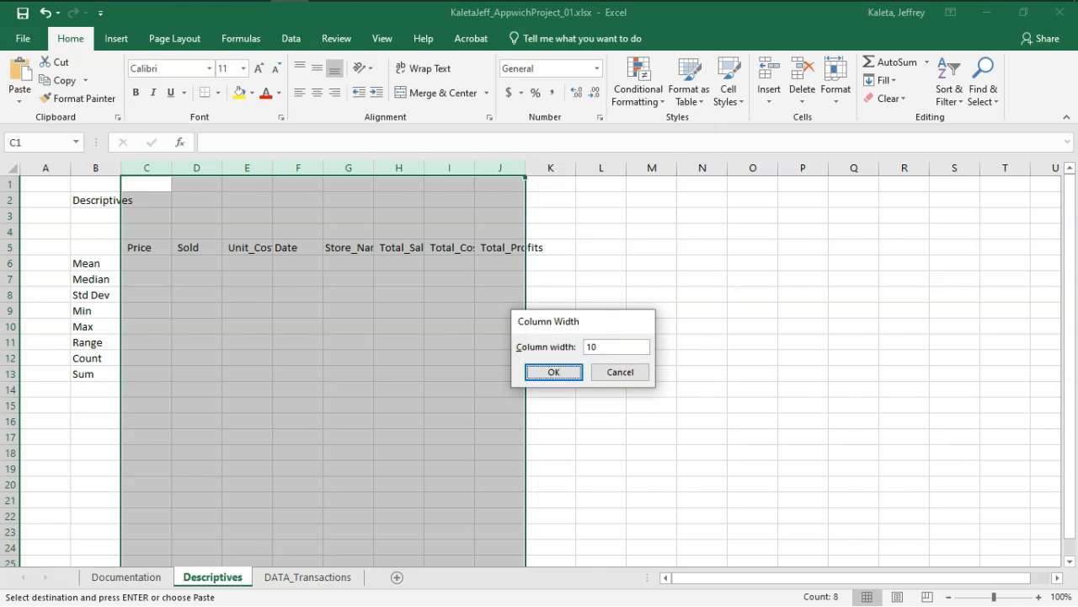
left_click(554, 372)
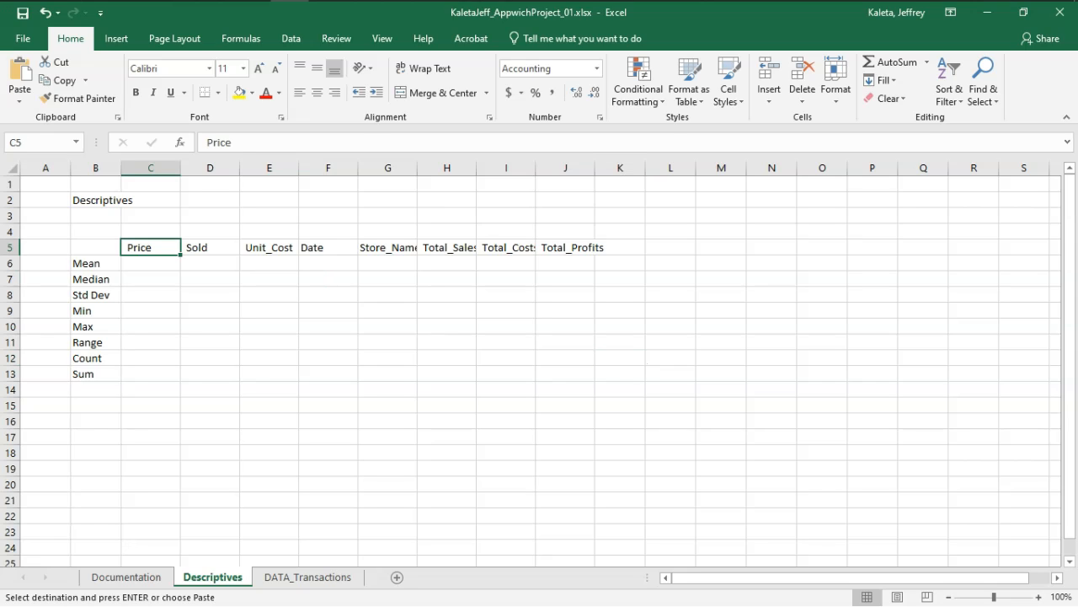
left_click(149, 263)
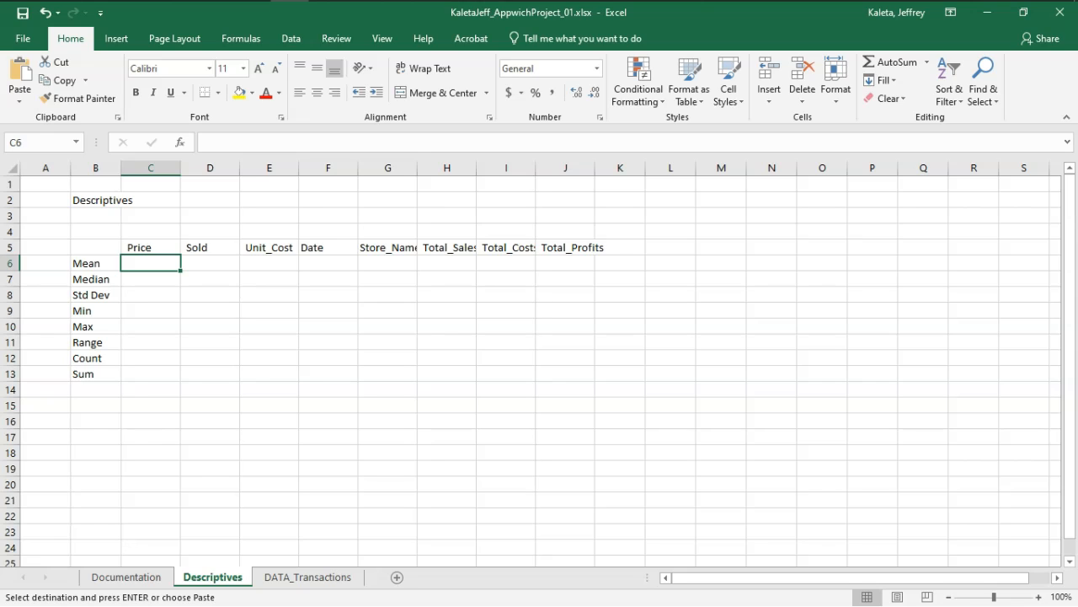
- Enter =AVERAGE over DATA_Transactions column F in C6 for the Price mean
left_click(151, 263)
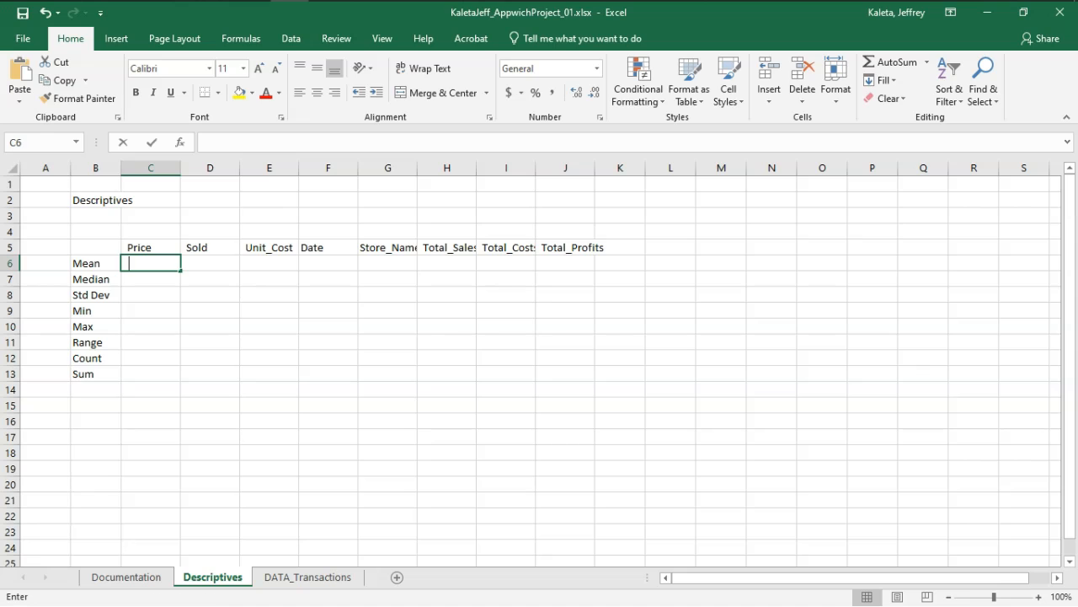
type("=av")
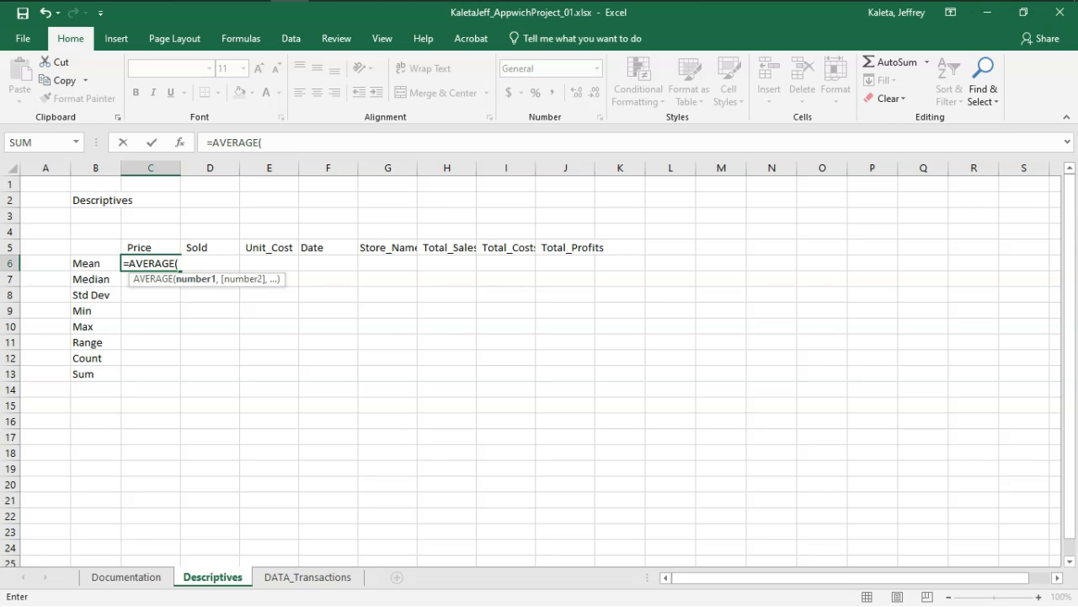
left_click(308, 577)
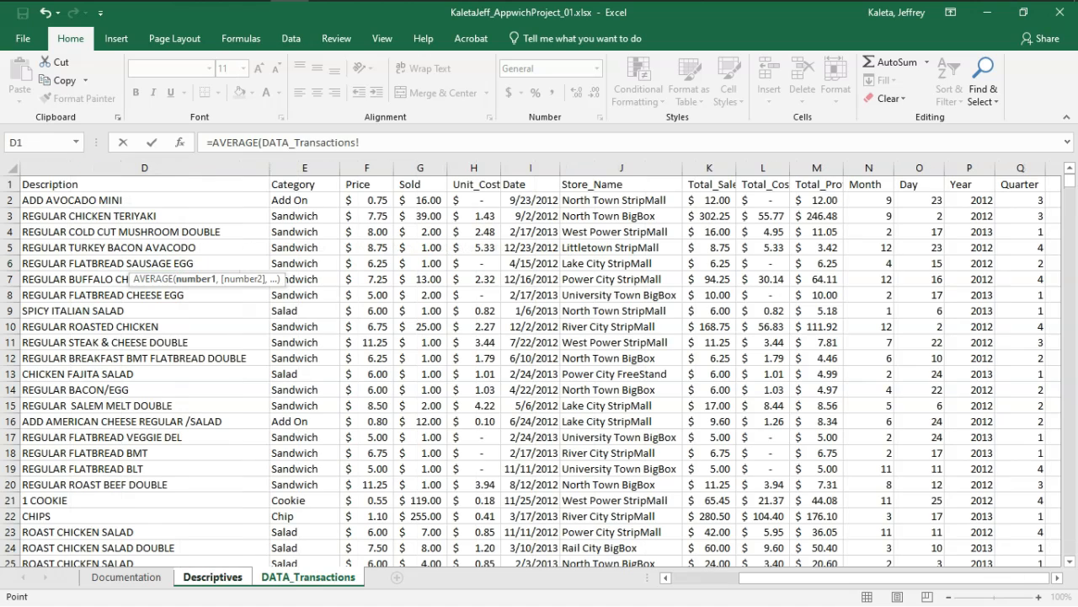
left_click(367, 168)
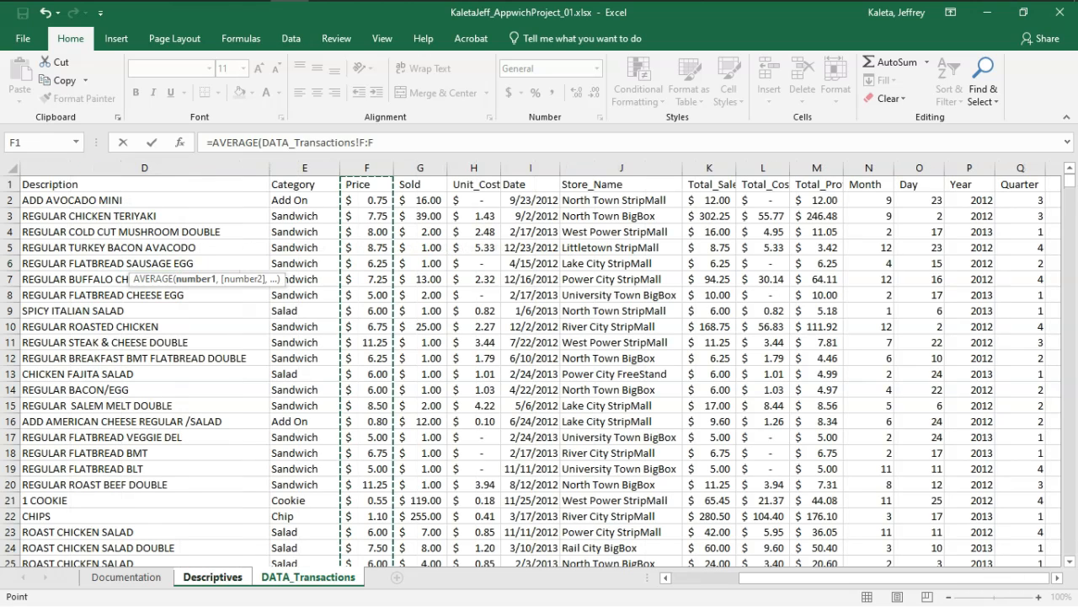
left_click(366, 167)
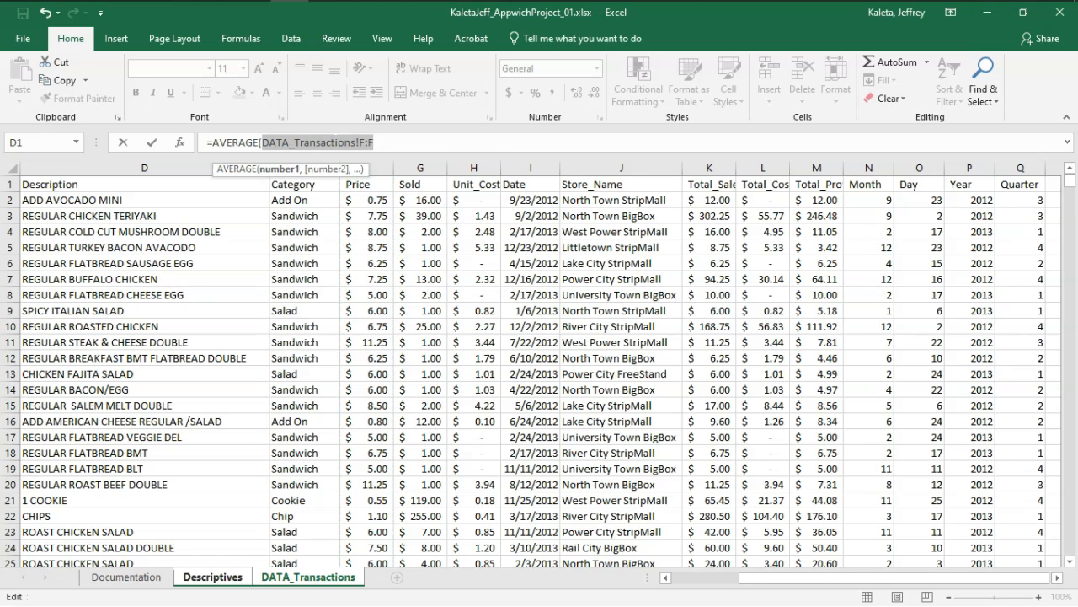
left_click(212, 576)
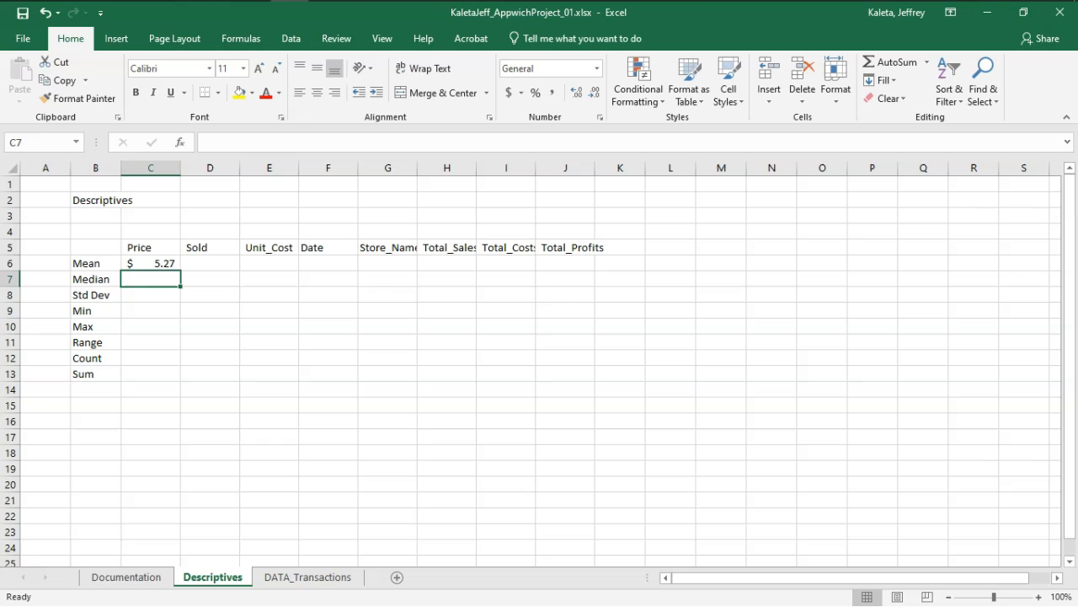
type("=")
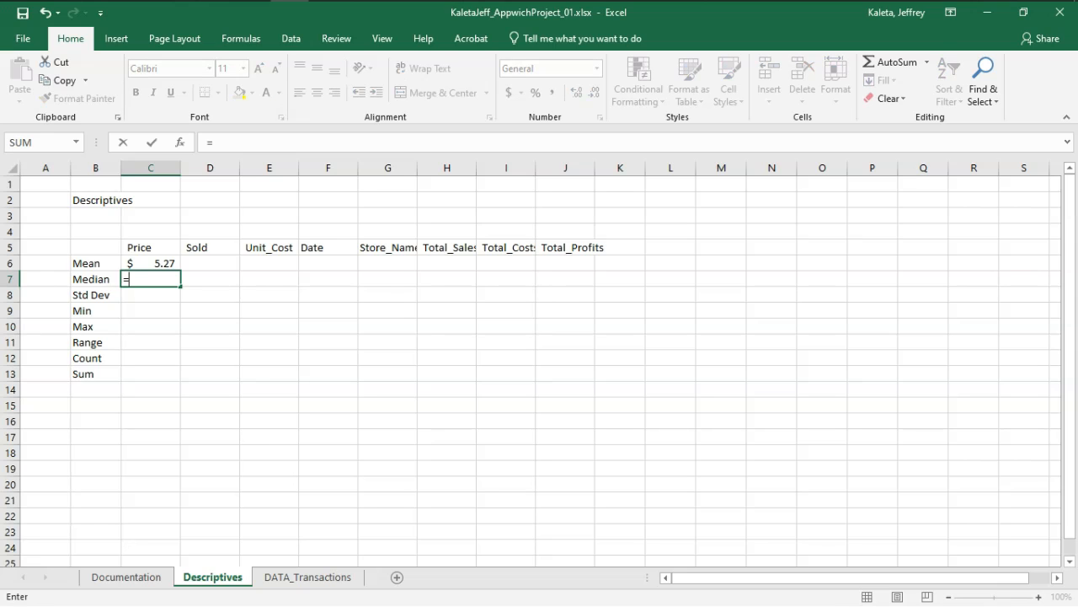
- Enter =MEDIAN over the DATA_Transactions Price column F in C7
type("me")
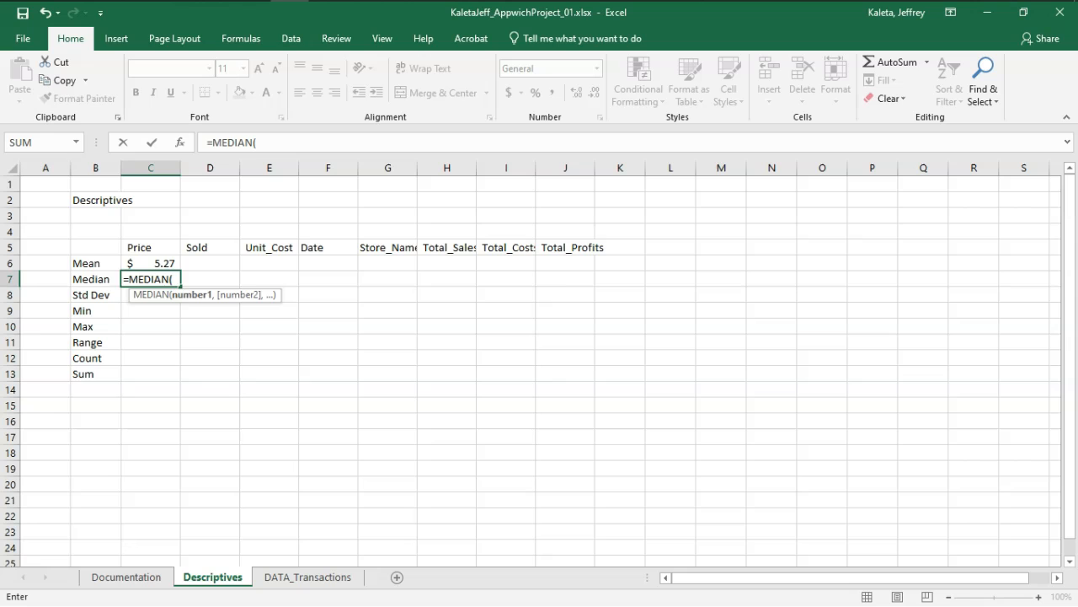
left_click(307, 576)
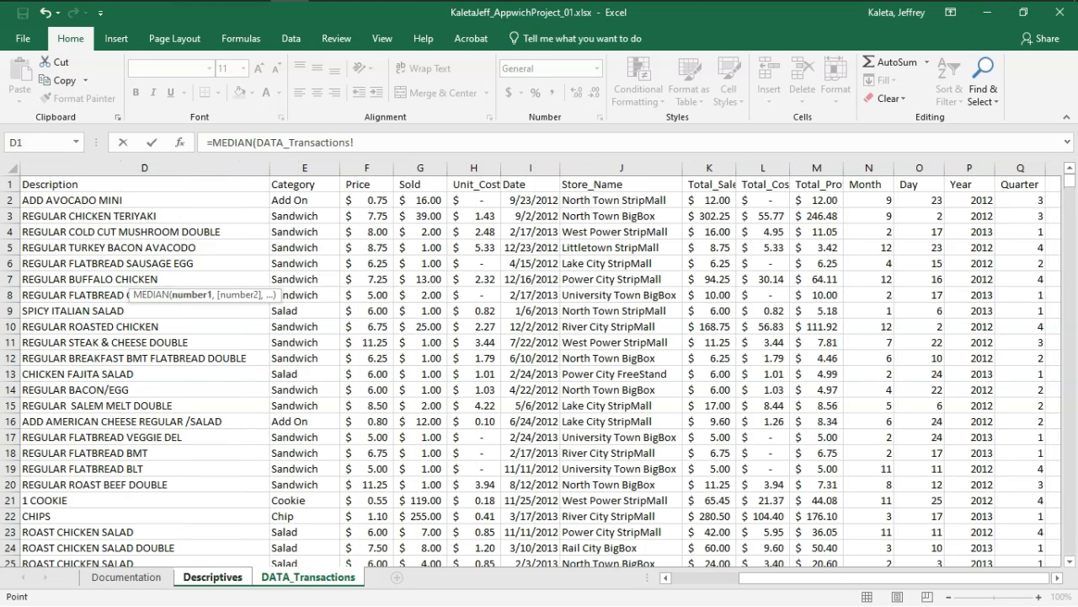
left_click(366, 168)
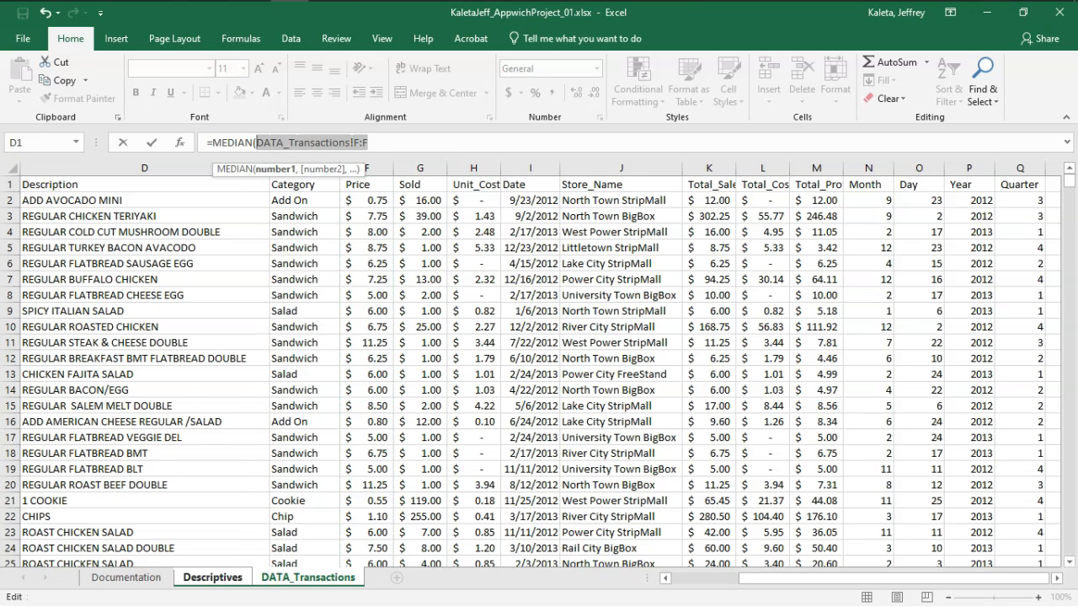
left_click(212, 576)
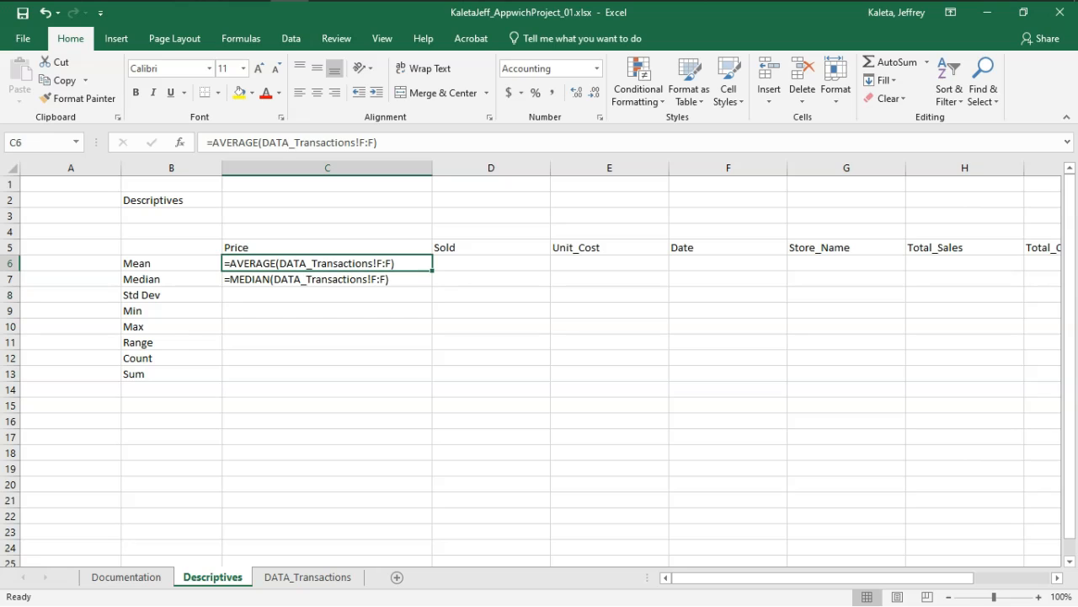
- Check the mean formula and enter =STDEV.S(DATA_Transactions!F:F) in C8
double_click(327, 263)
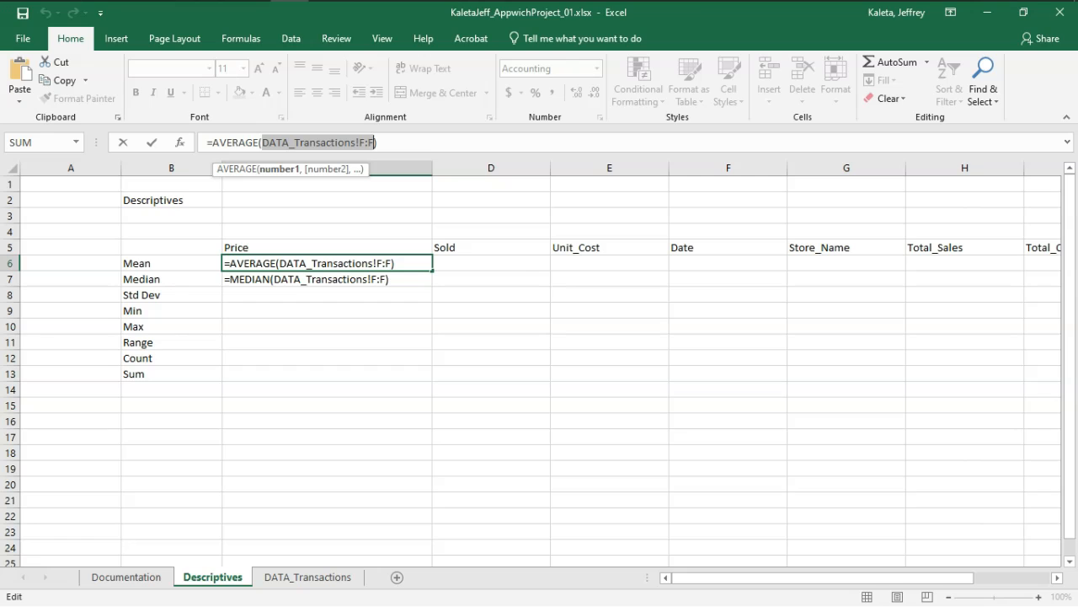
right_click(327, 262)
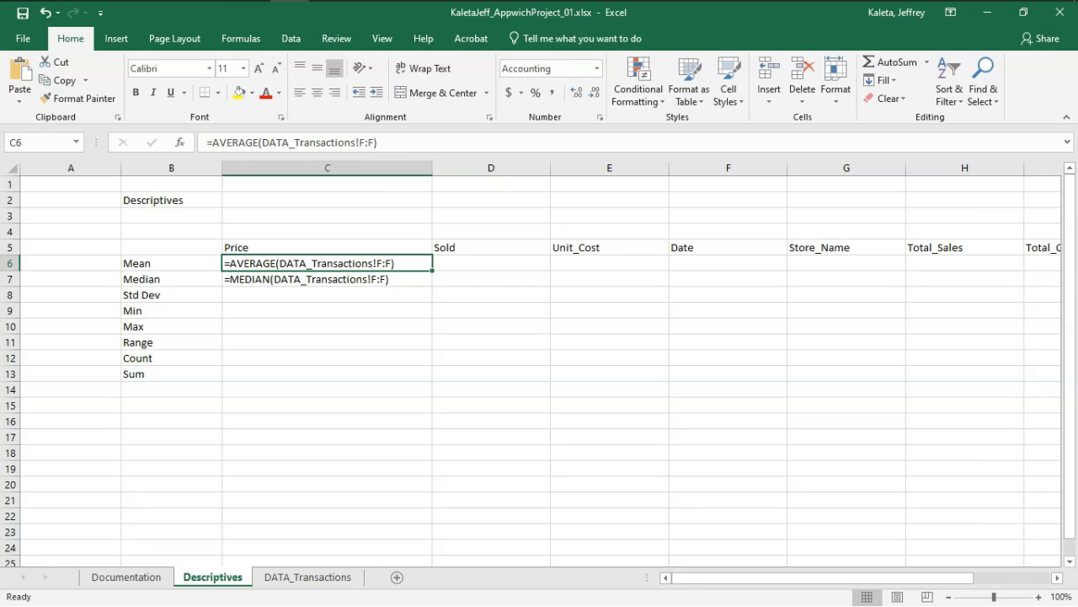
left_click(326, 294)
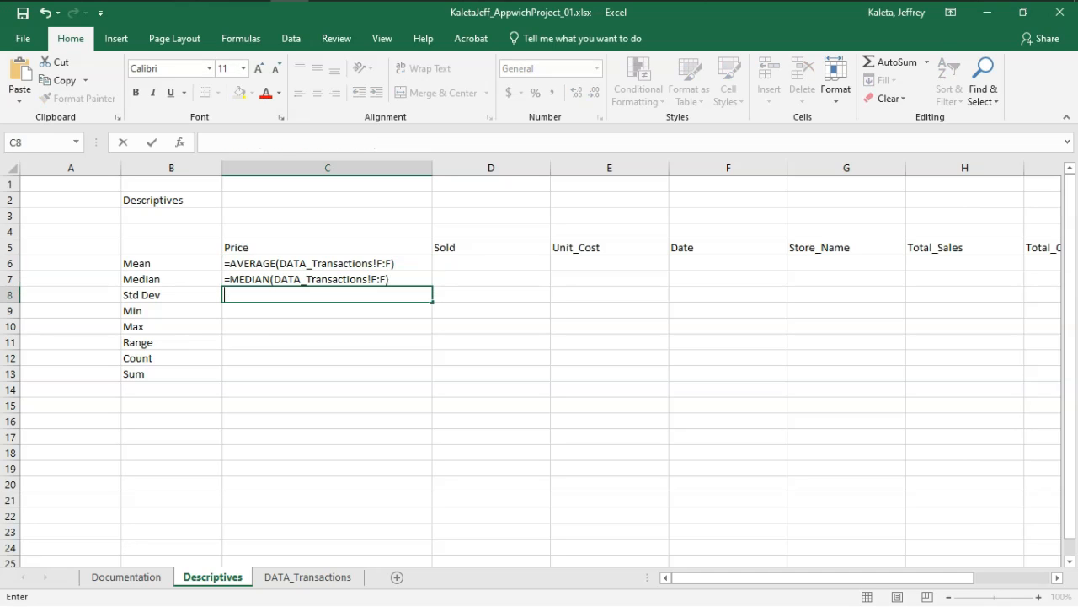
type("=st")
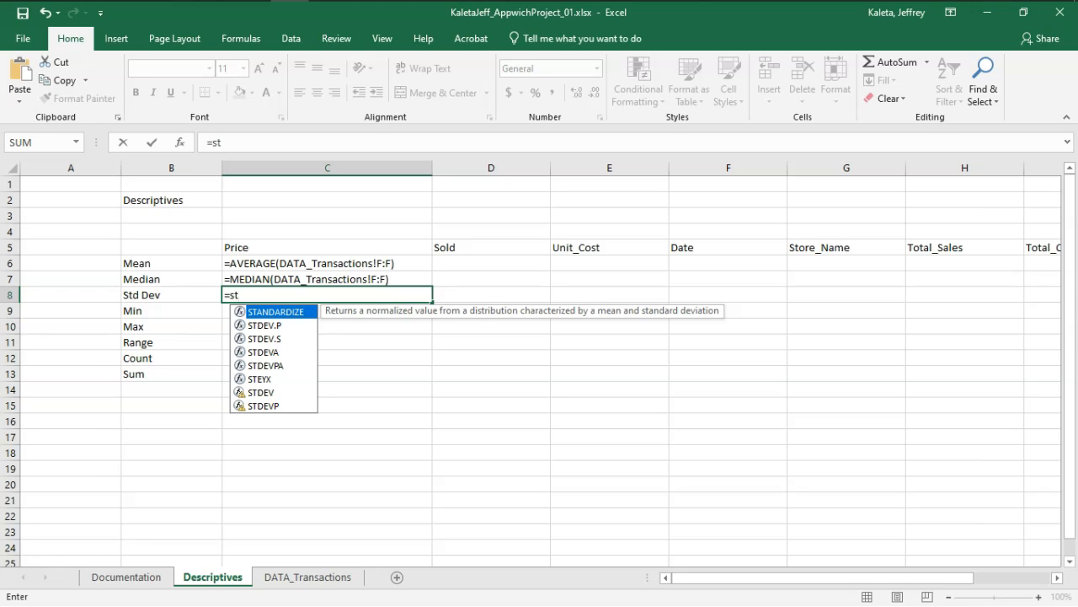
mouse_move(265, 338)
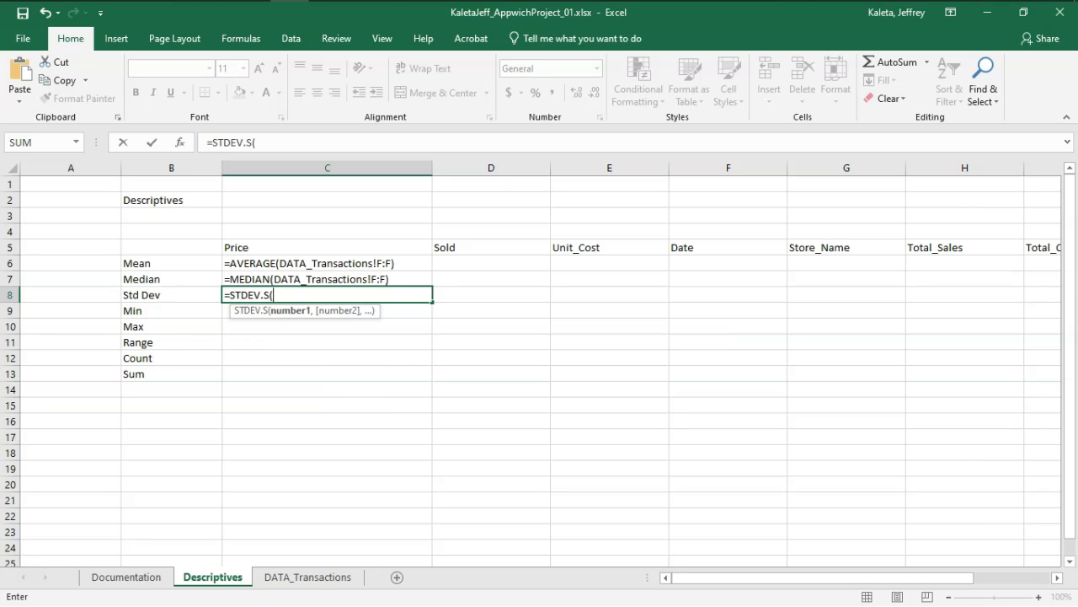
type("DATA_Transactions!F:F)")
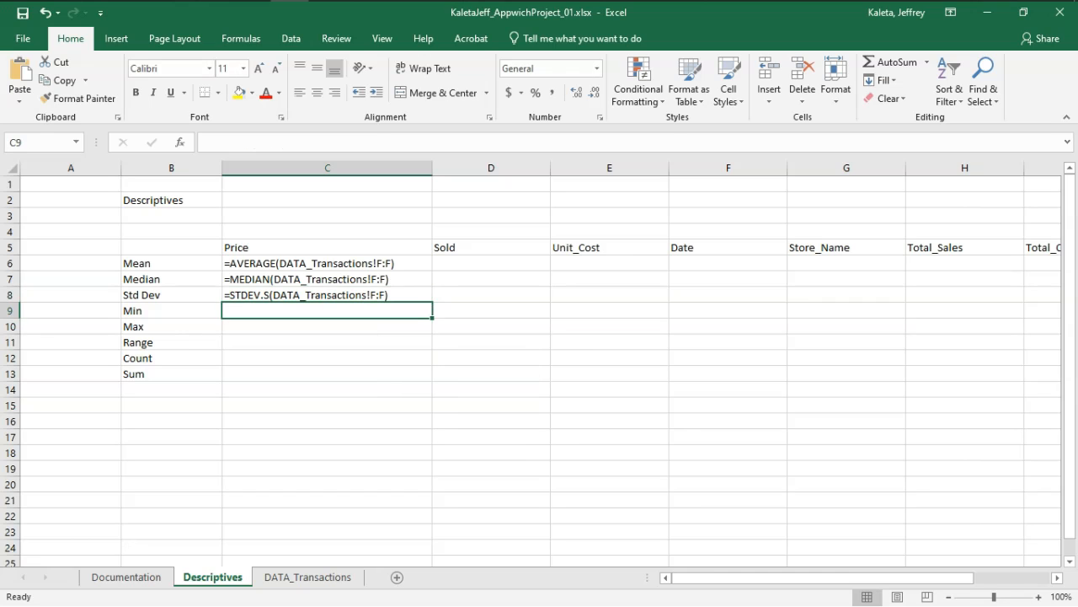
- Add MIN and MAX formulas over DATA_Transactions!F:F for Price
type("=")
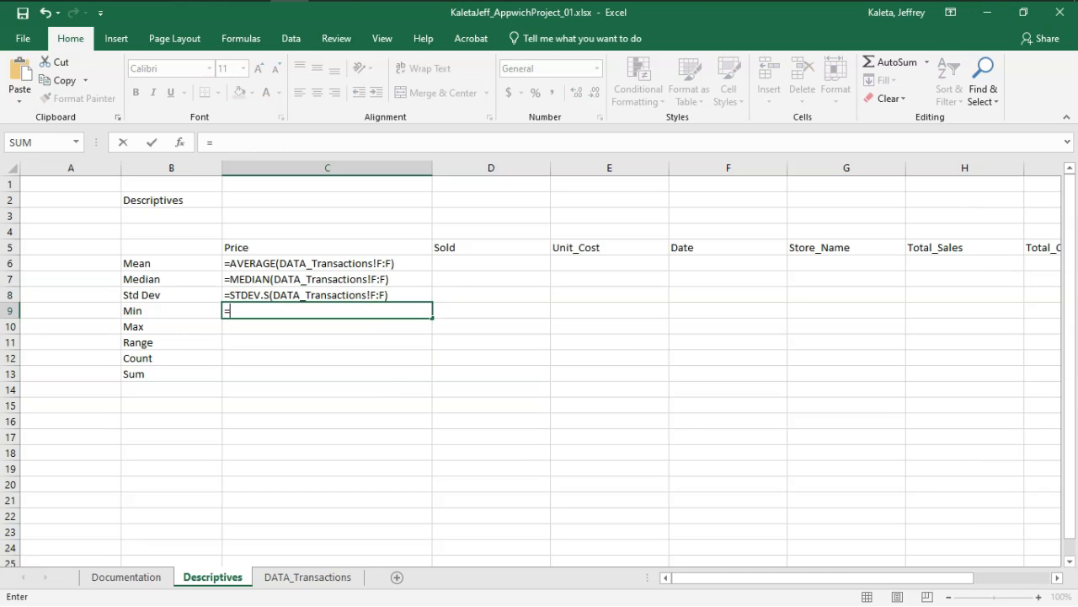
type("MIN(")
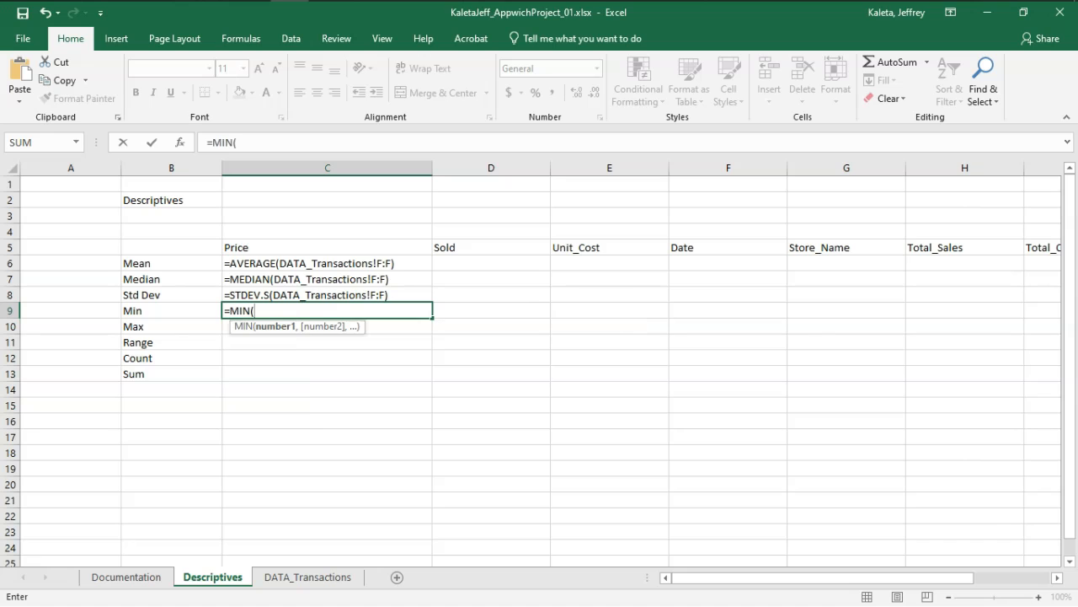
type("DATA_Transactions!F:F")
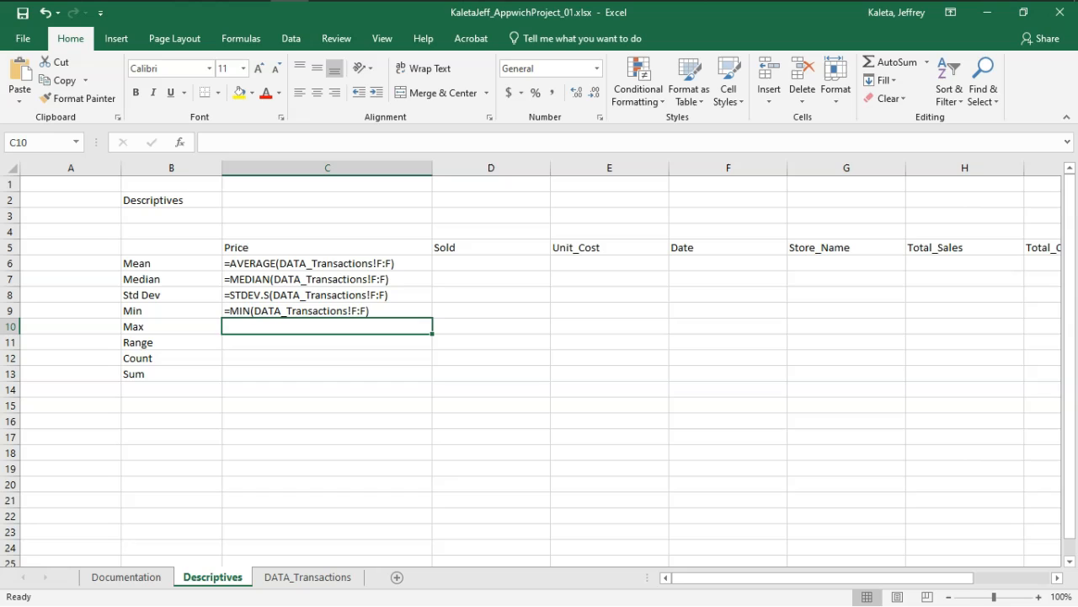
type("=ma")
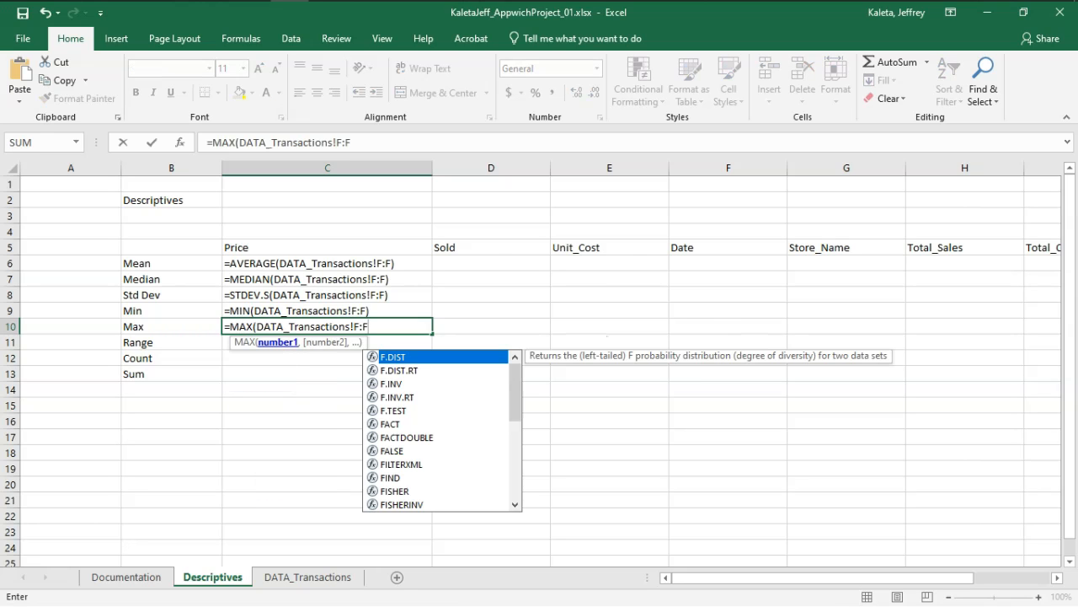
key("Enter")
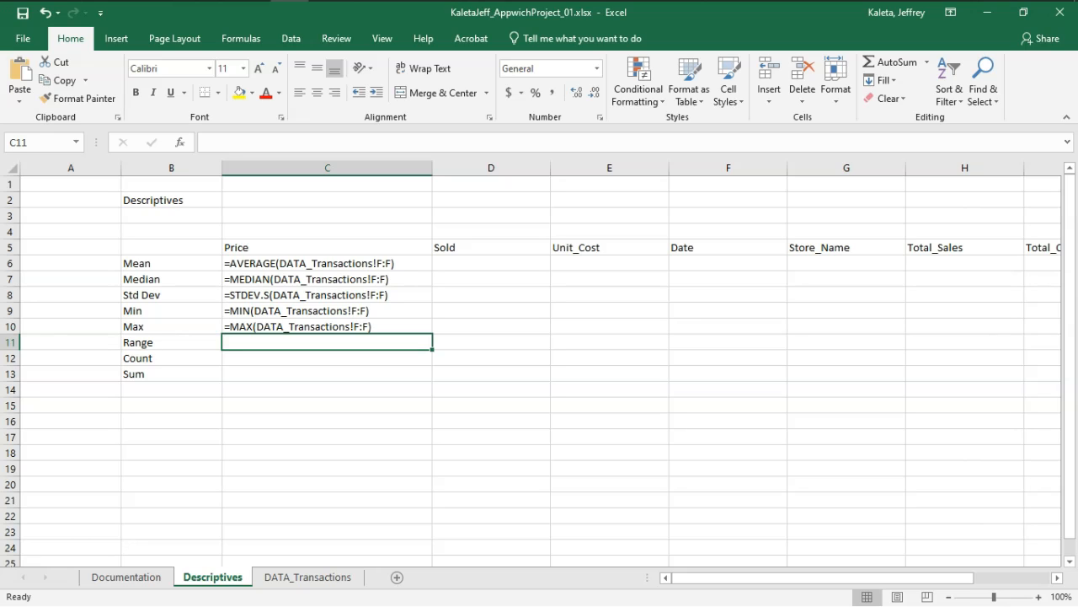
- Add the range (max minus min), COUNT and SUM formulas for Price
type("=")
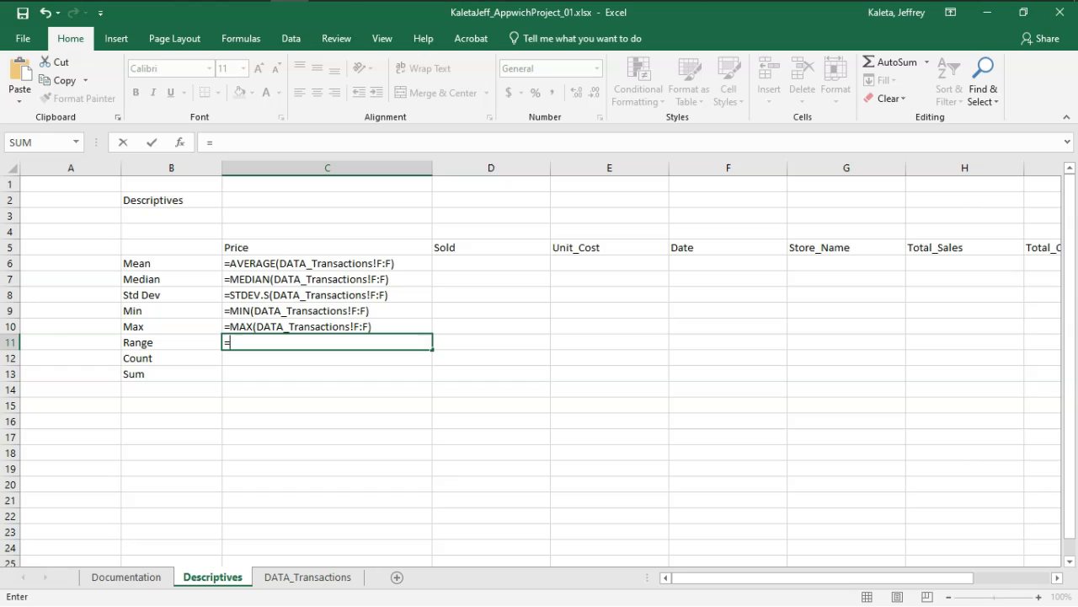
type("=C10-C9")
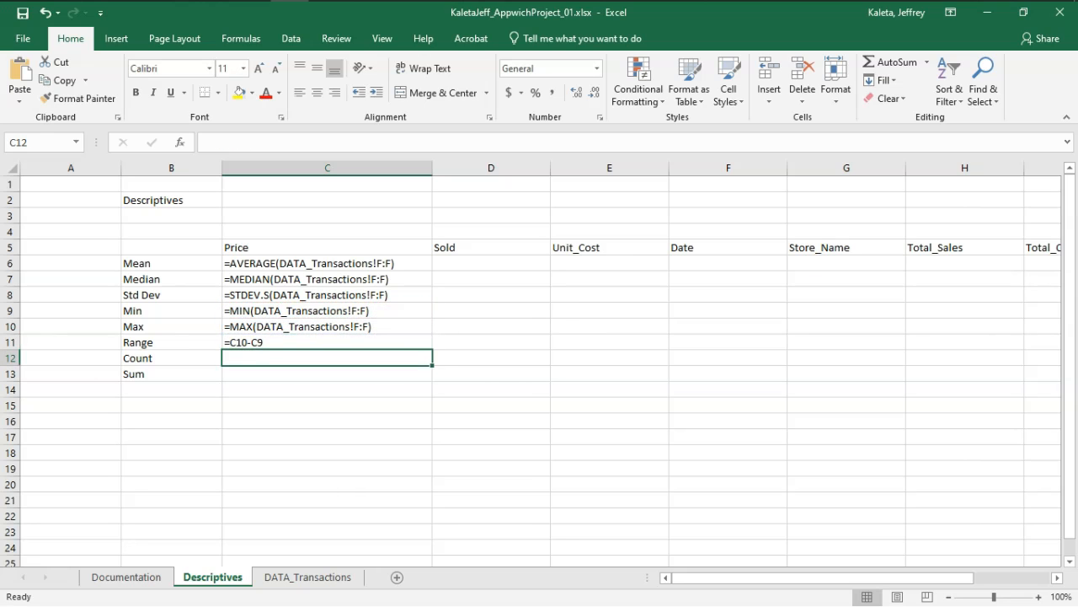
type("=")
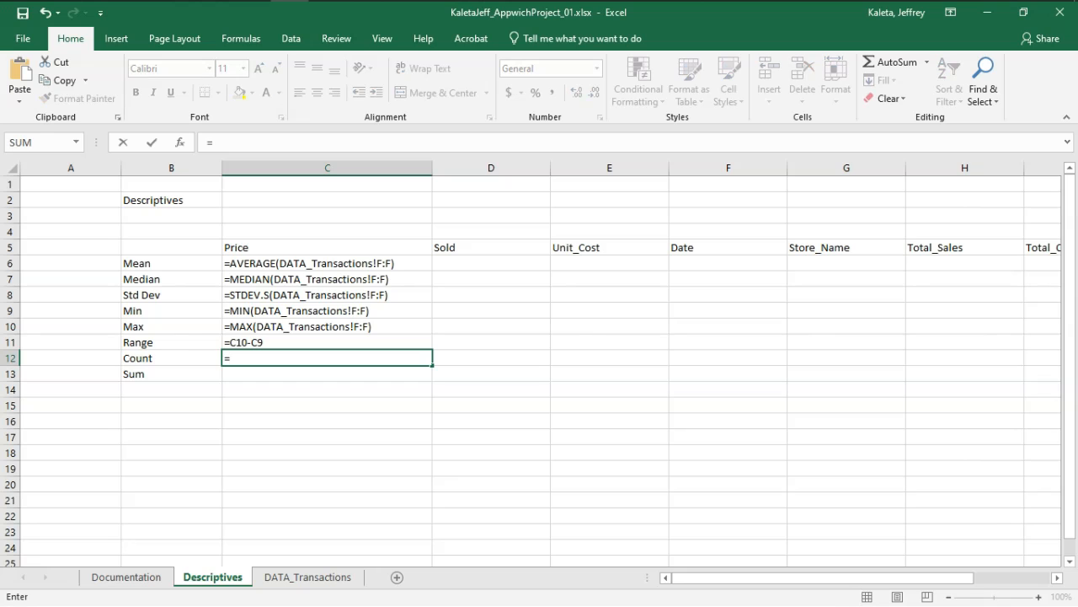
type("COUNT(DATA_Transactions!F:F")
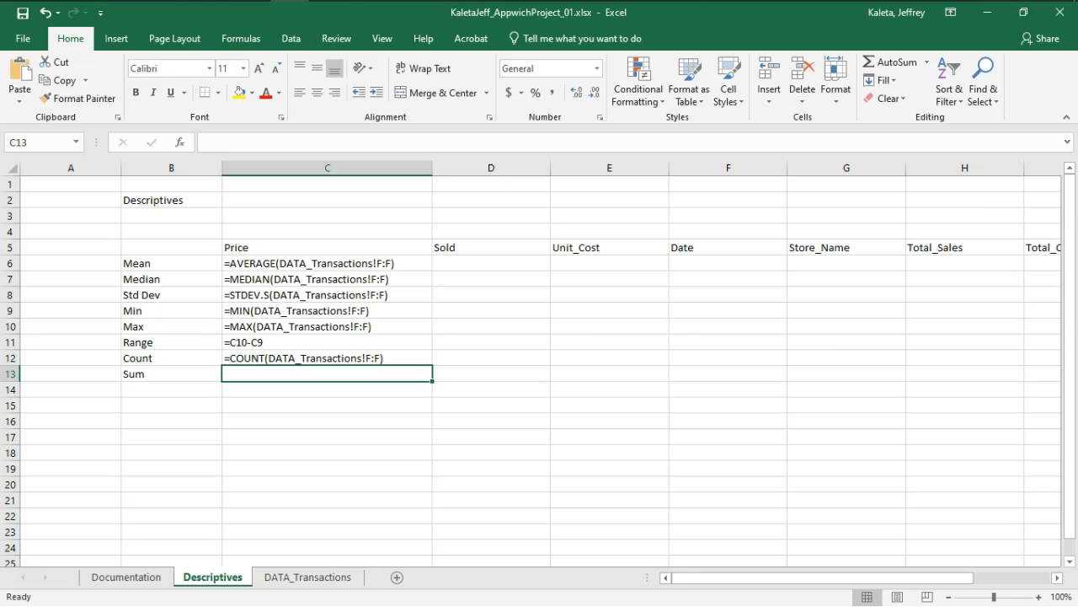
type("=SUM(")
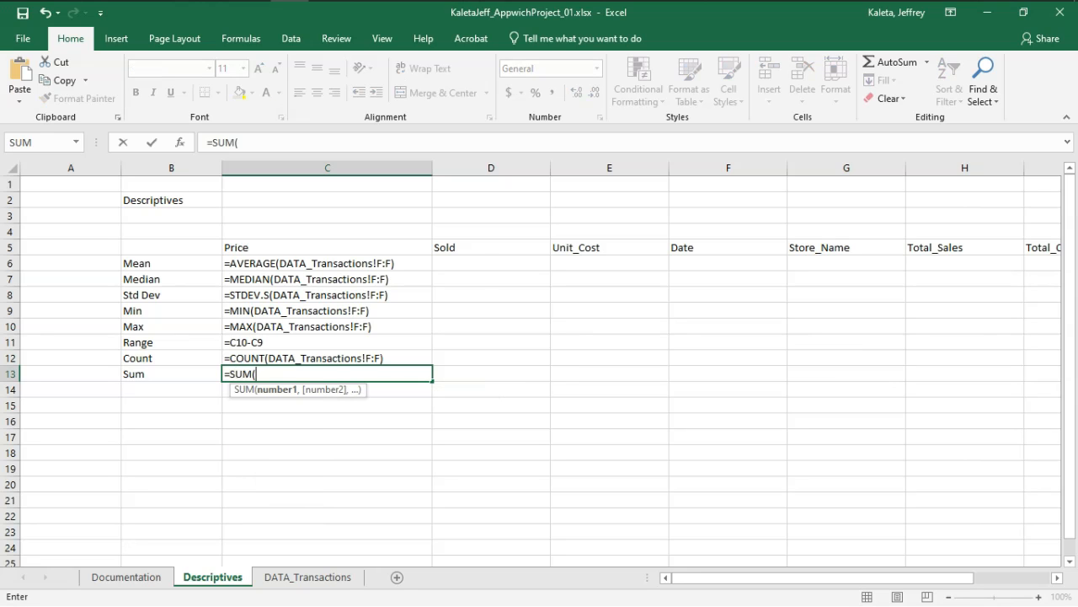
type("DATA_Transactions!F:F)")
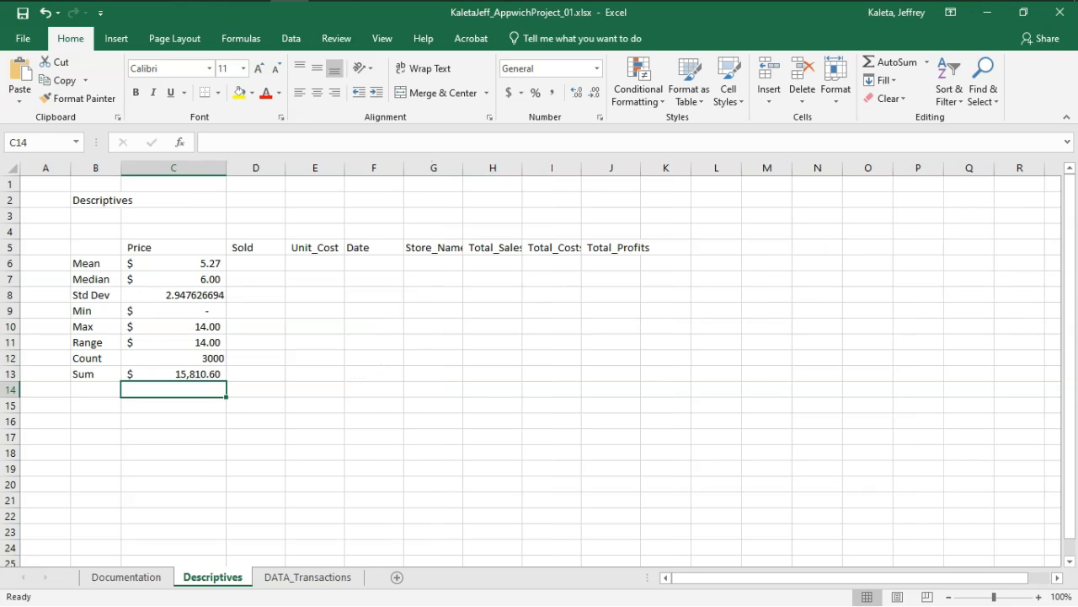
- Show std dev to three decimals, comma-style the count, and extend formulas to column J
left_click(174, 358)
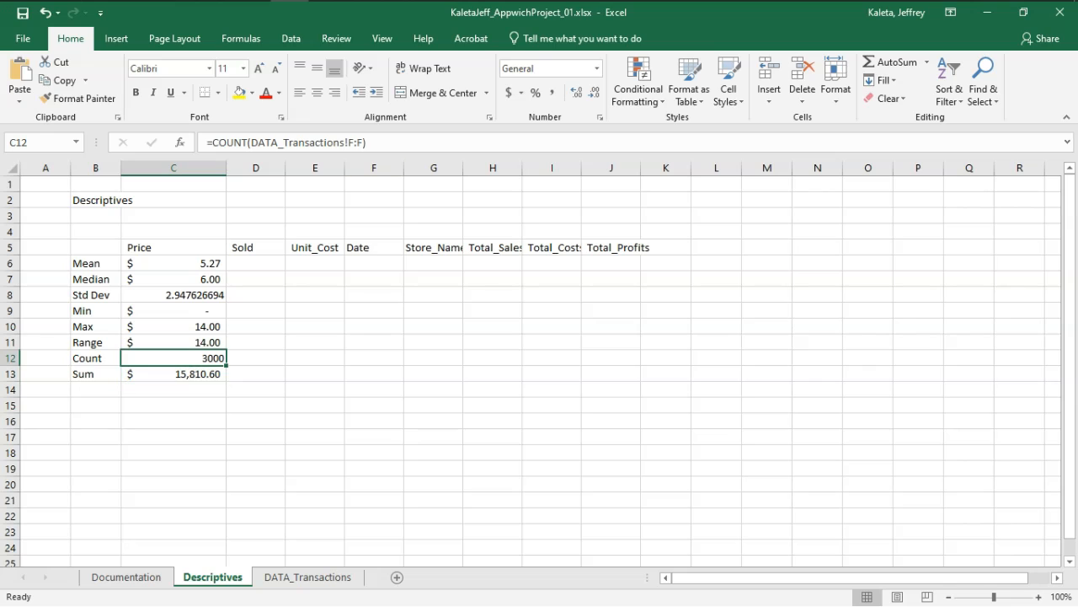
left_click(173, 294)
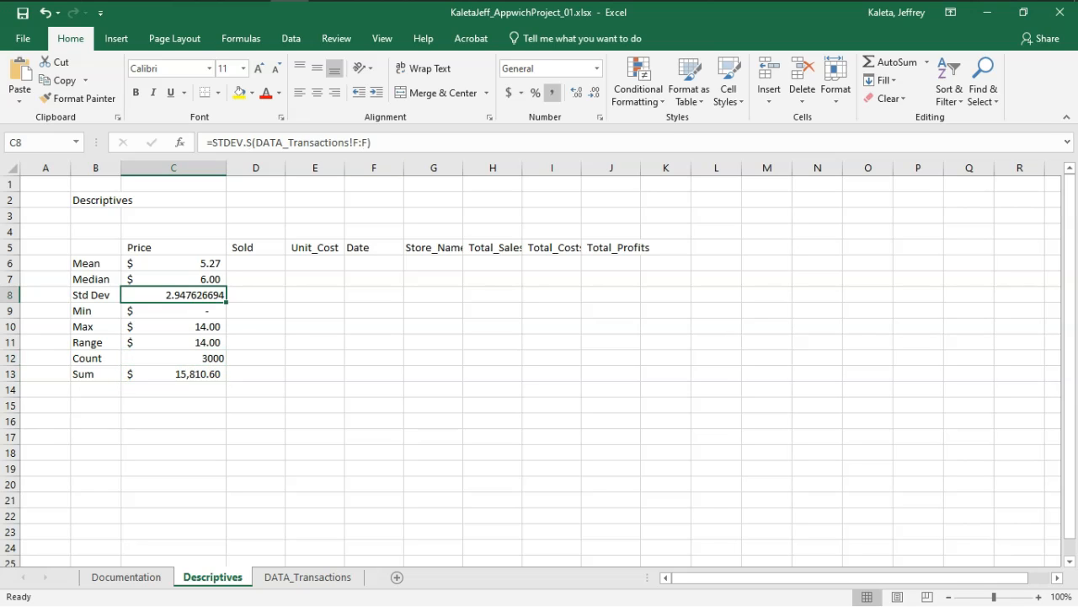
left_click(594, 92)
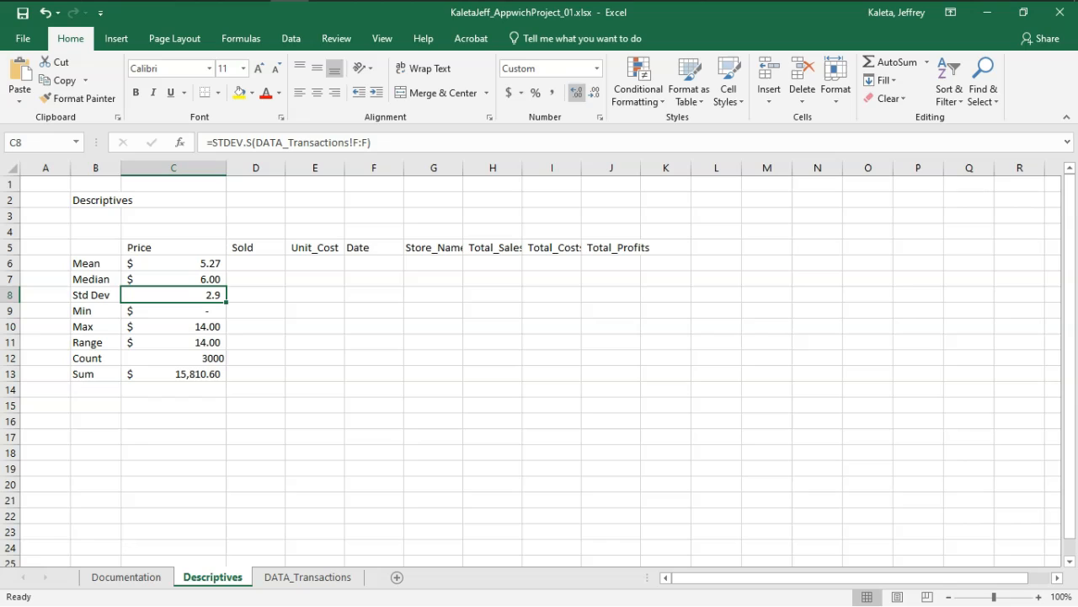
left_click(577, 91)
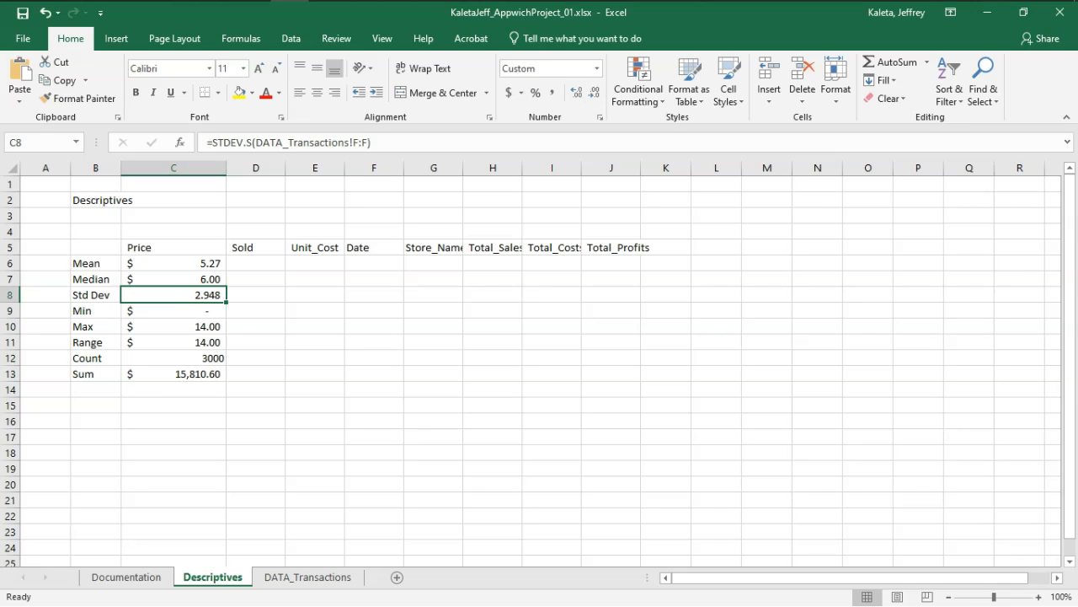
left_click(174, 357)
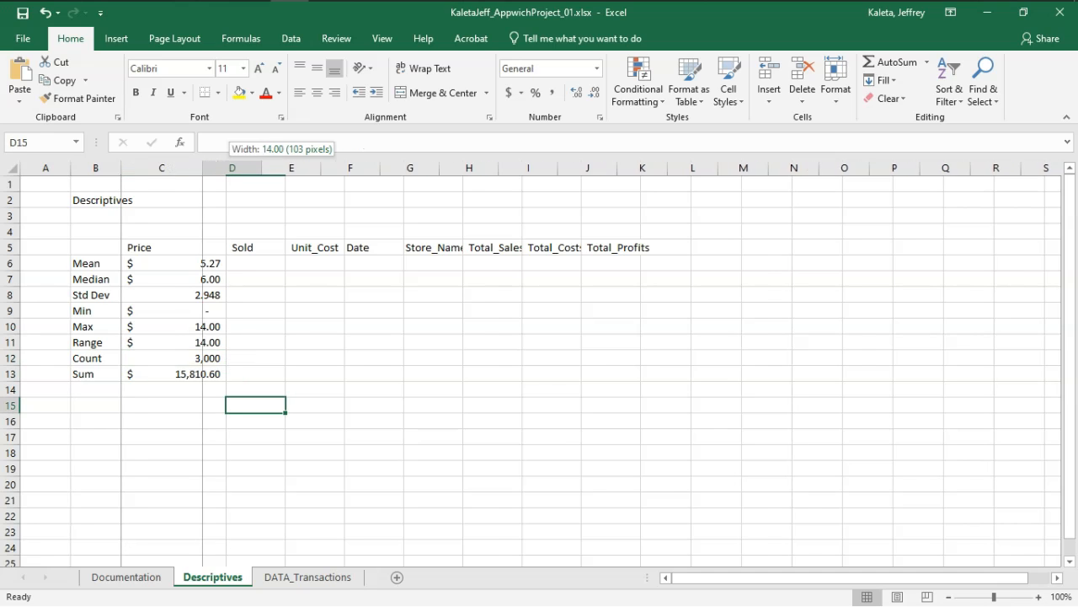
left_click(160, 263)
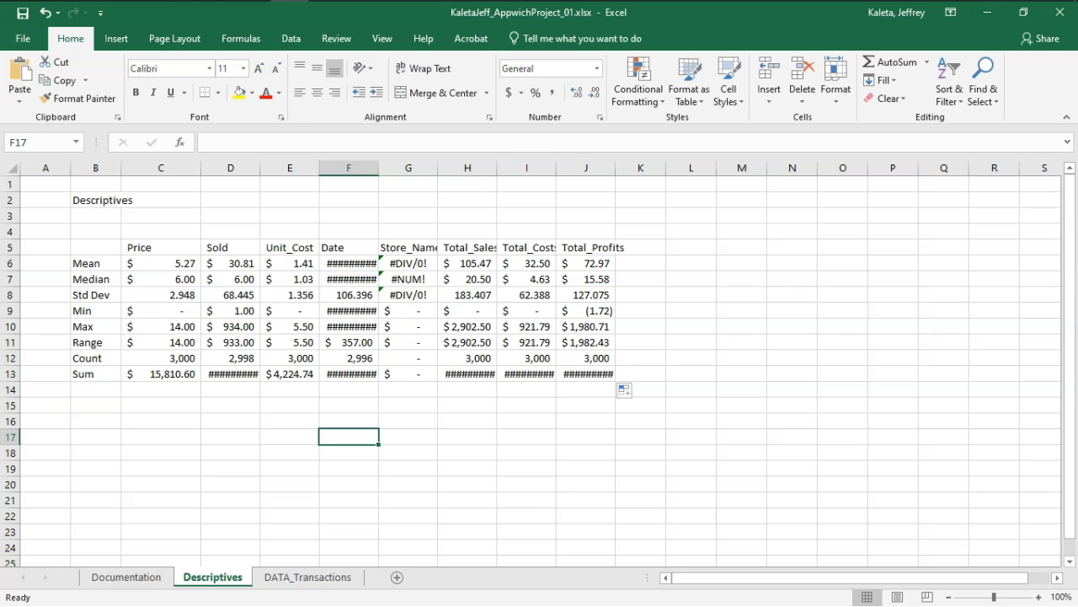
left_click_drag(160, 374, 290, 373)
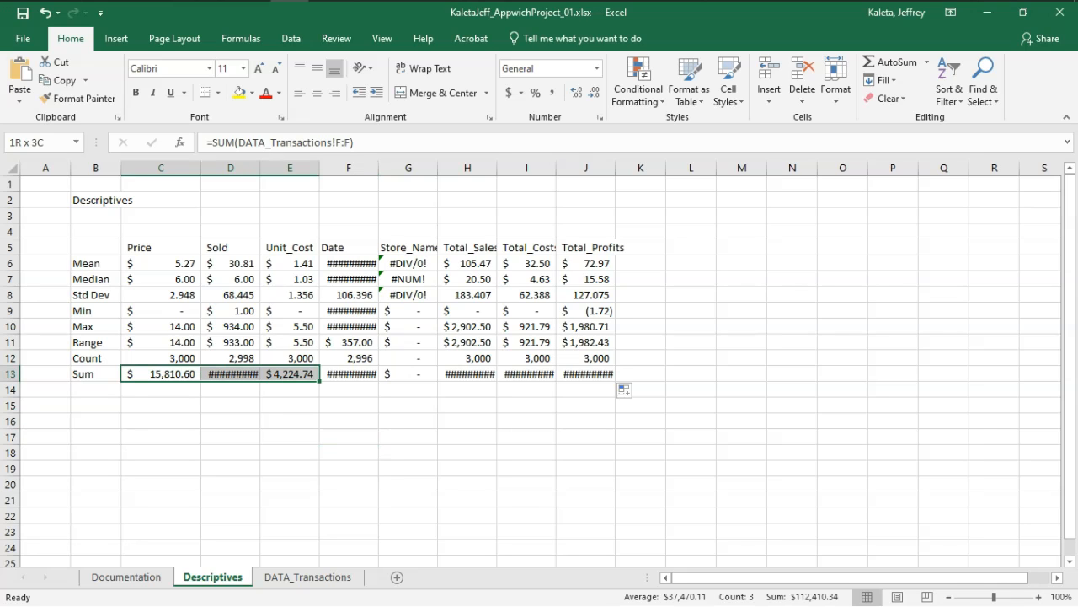
- AutoFit the table columns and round the Sum row C13:J13 to whole dollars
left_click(526, 453)
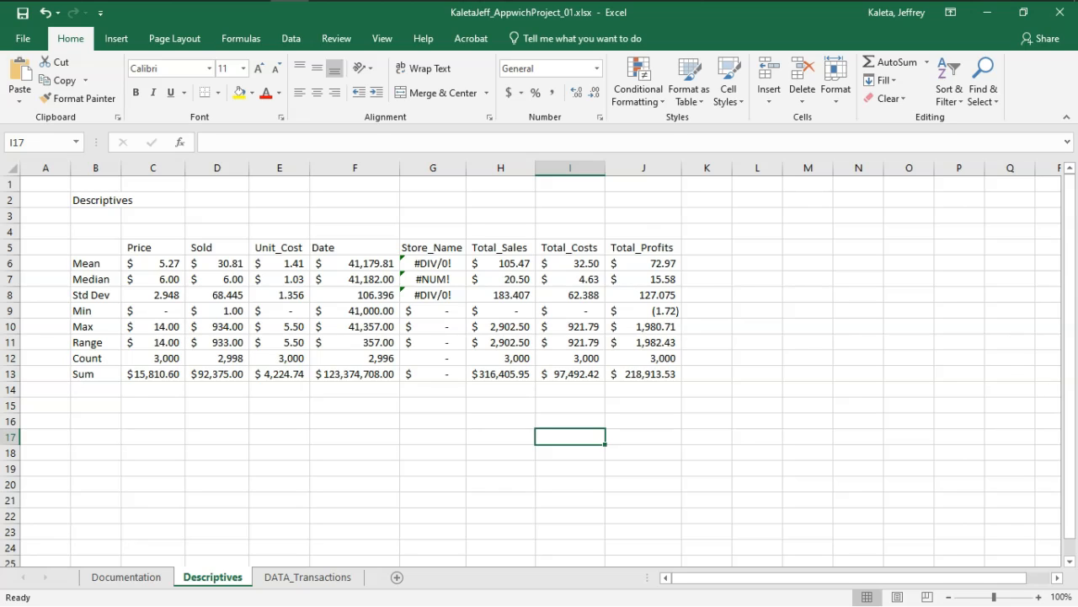
left_click(353, 168)
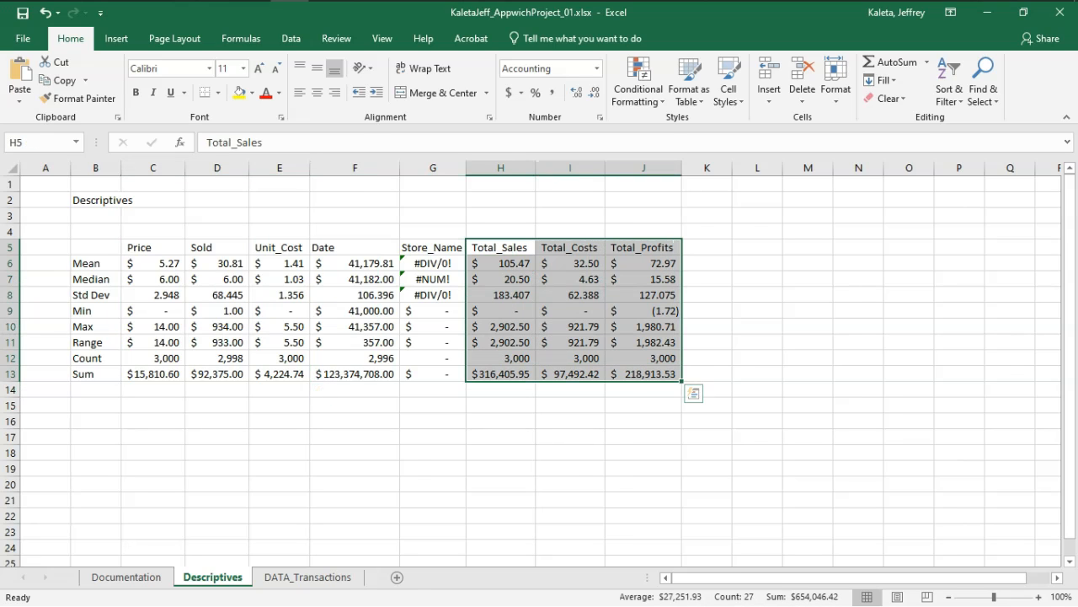
left_click(433, 467)
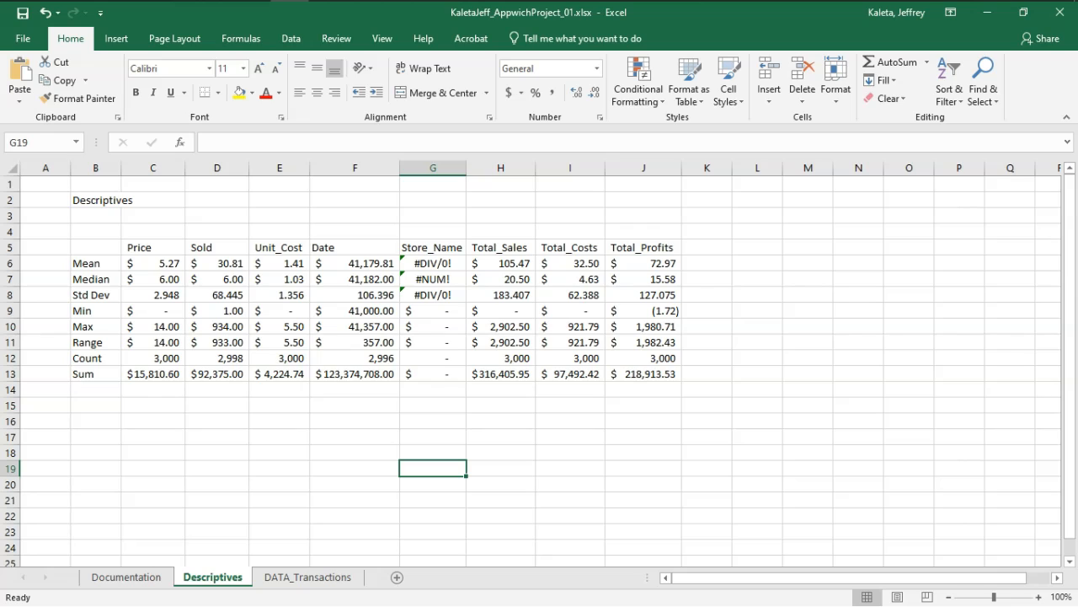
left_click(153, 262)
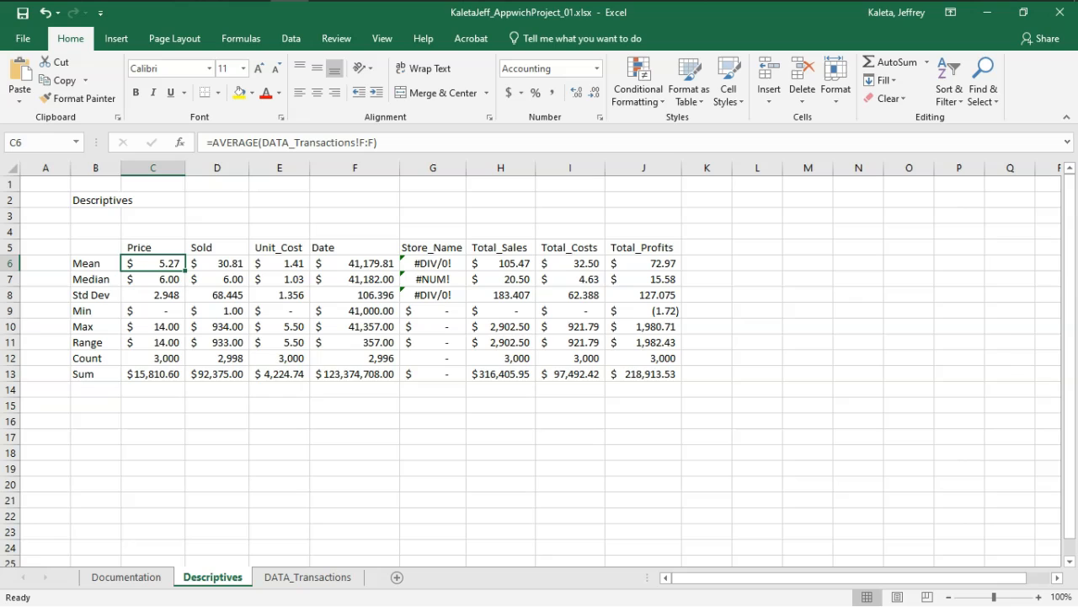
left_click_drag(153, 263, 152, 373)
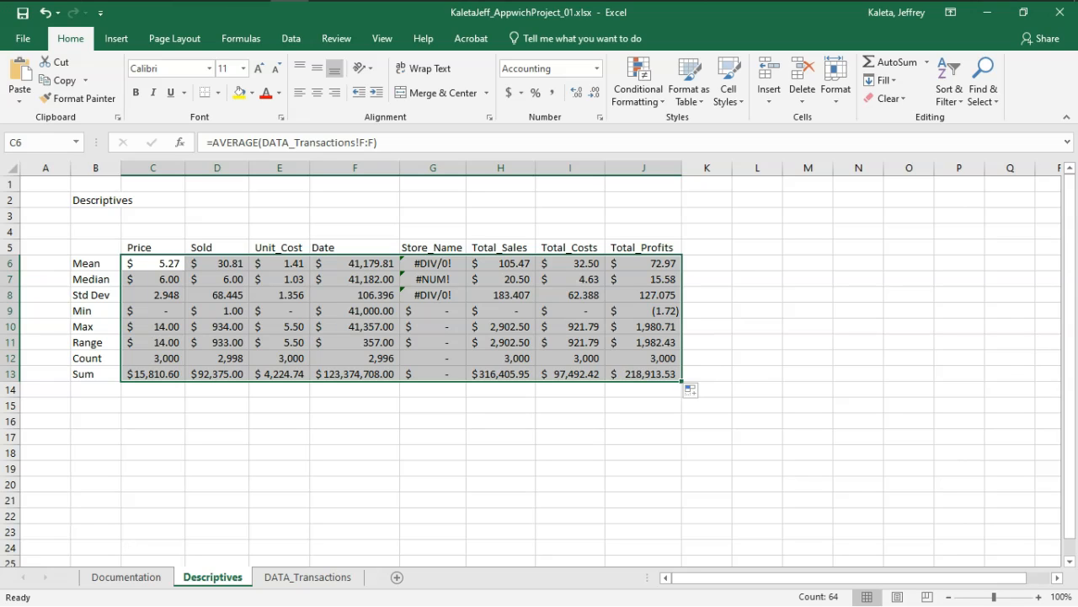
left_click(433, 436)
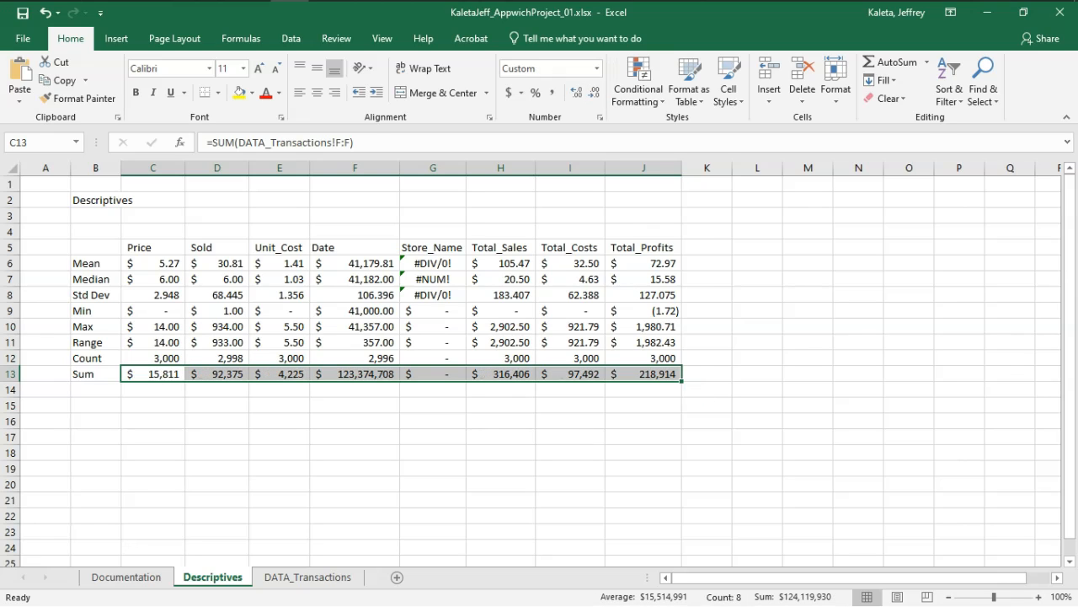
left_click(353, 435)
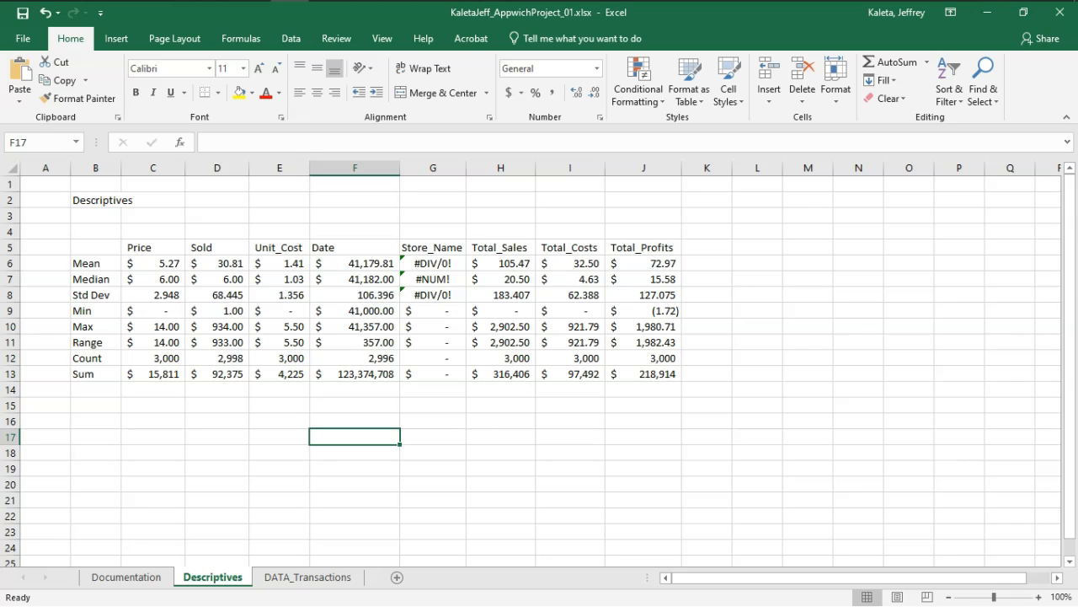
- Delete the Date and Store_Name columns and set columns C:H to width 11
left_click_drag(354, 168, 433, 168)
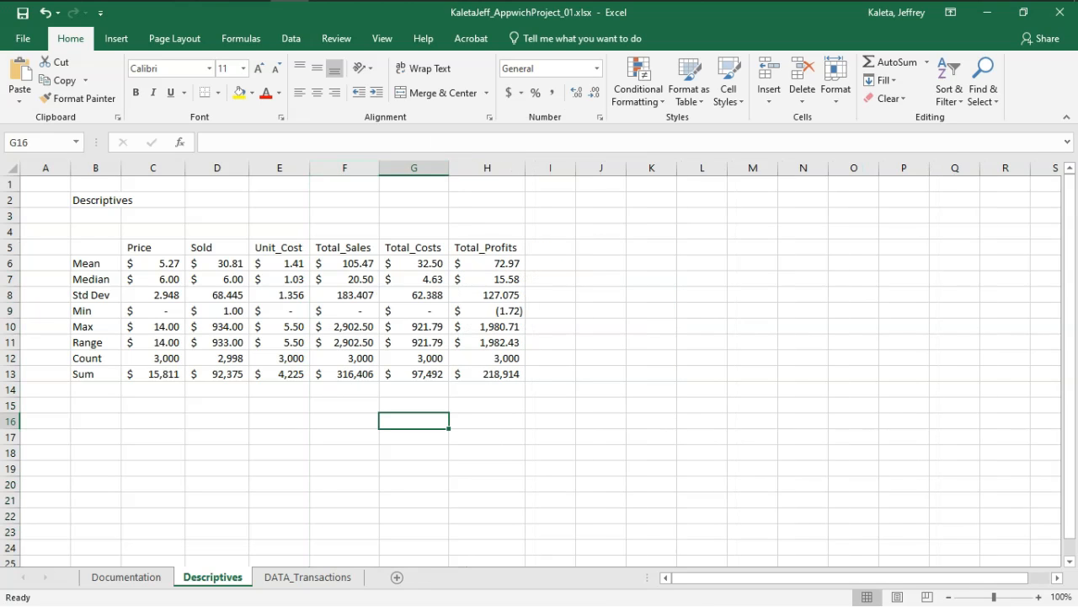
right_click(487, 168)
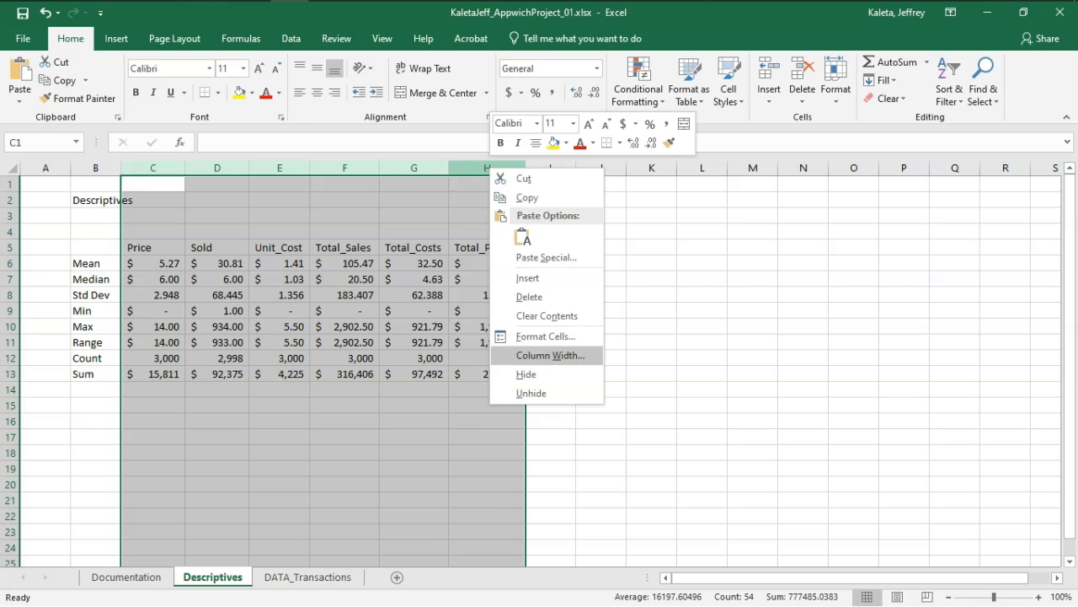
left_click(549, 355)
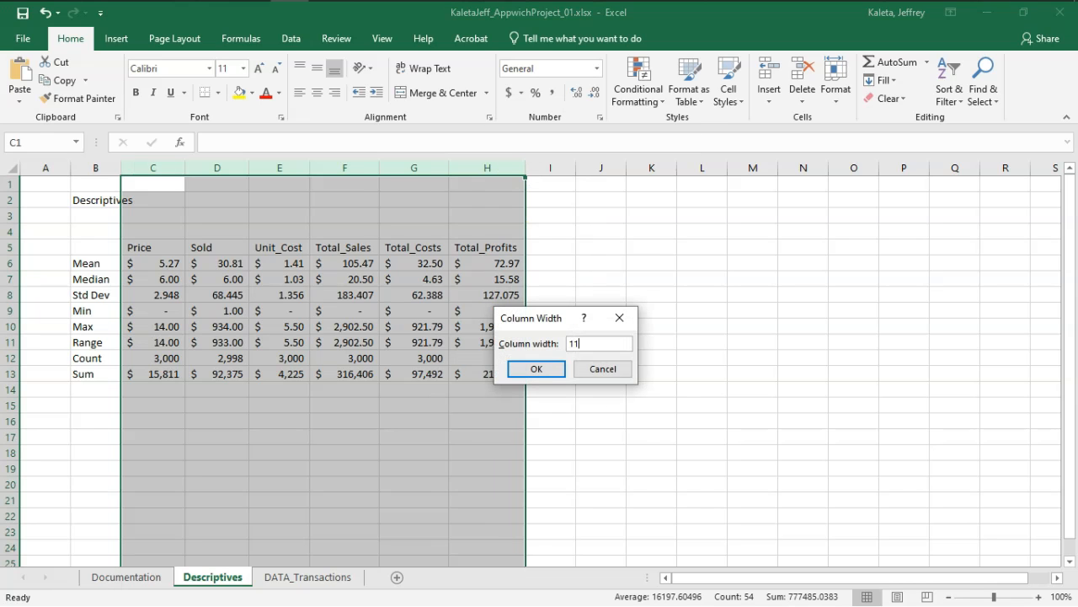
left_click(536, 369)
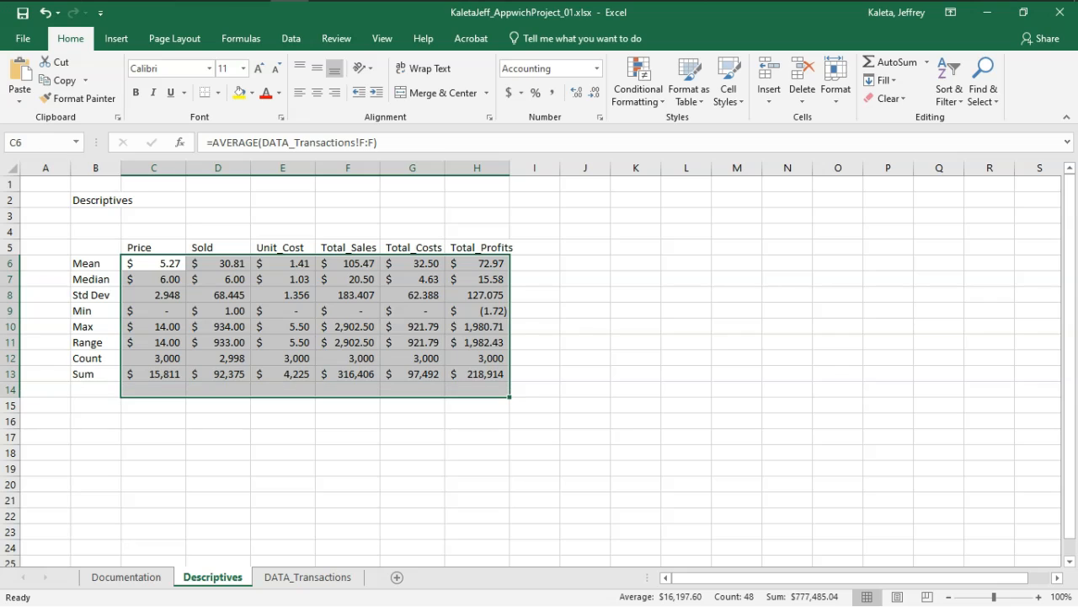
left_click(153, 247)
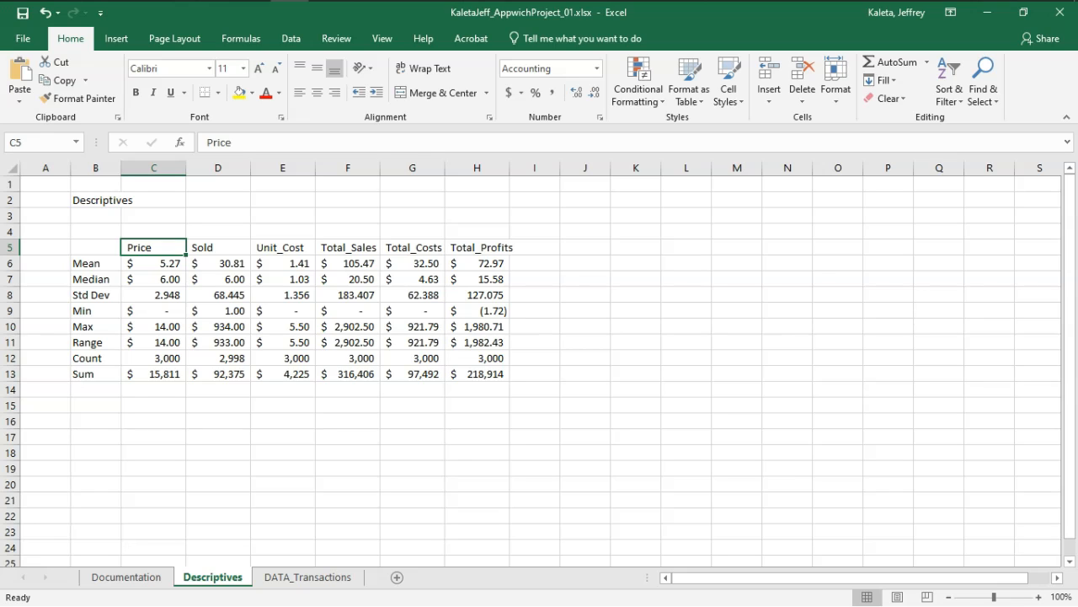
key("alt+tab")
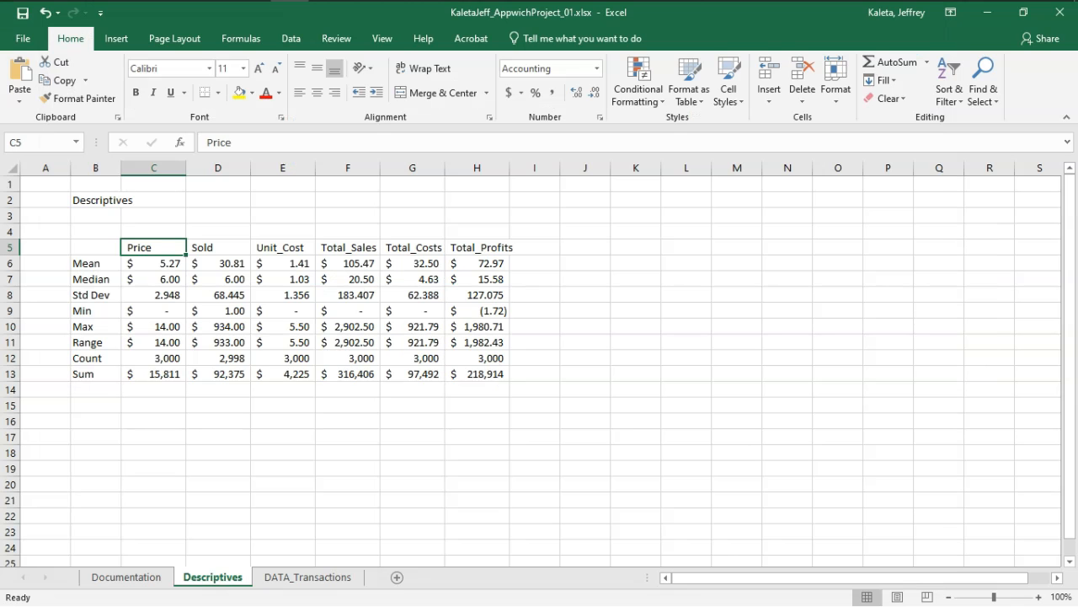
- Check the Count row, where Sold shows 2,998, then bring the Acrobat assignment brief to the front
left_click(283, 405)
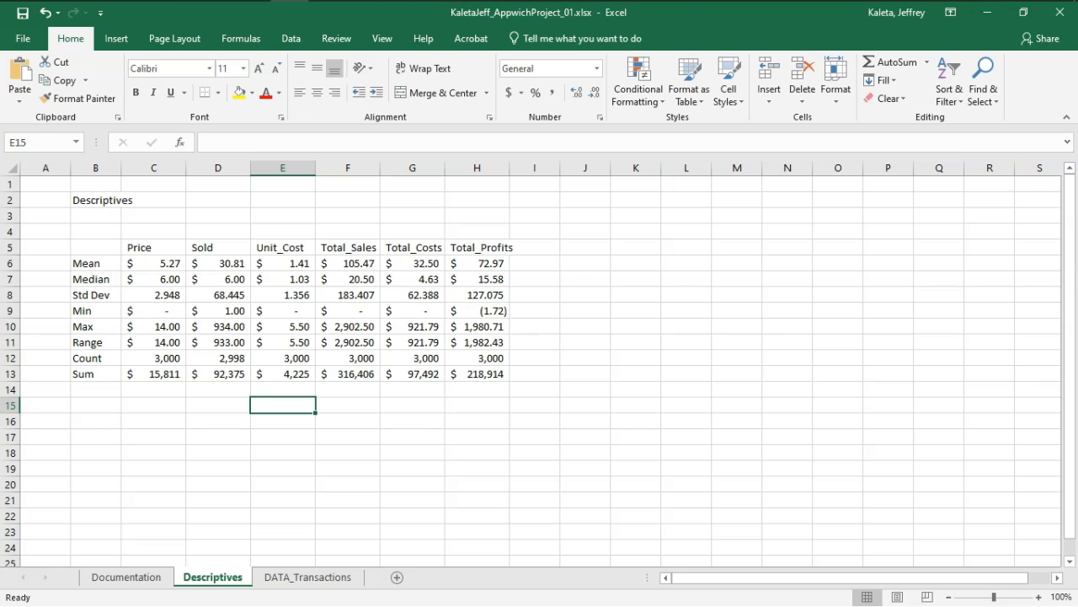
left_click(217, 358)
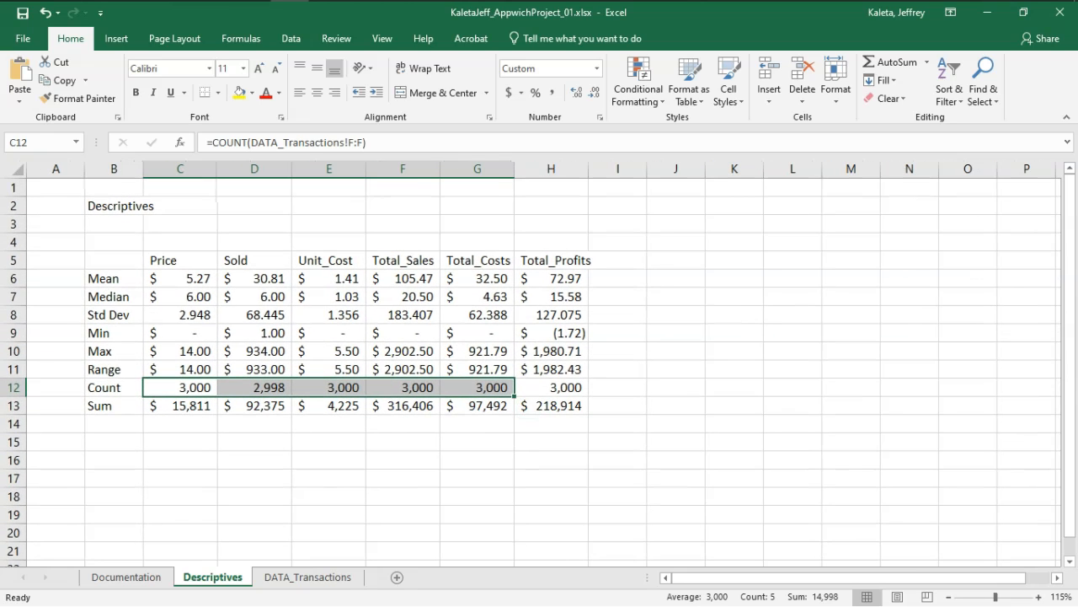
left_click(253, 386)
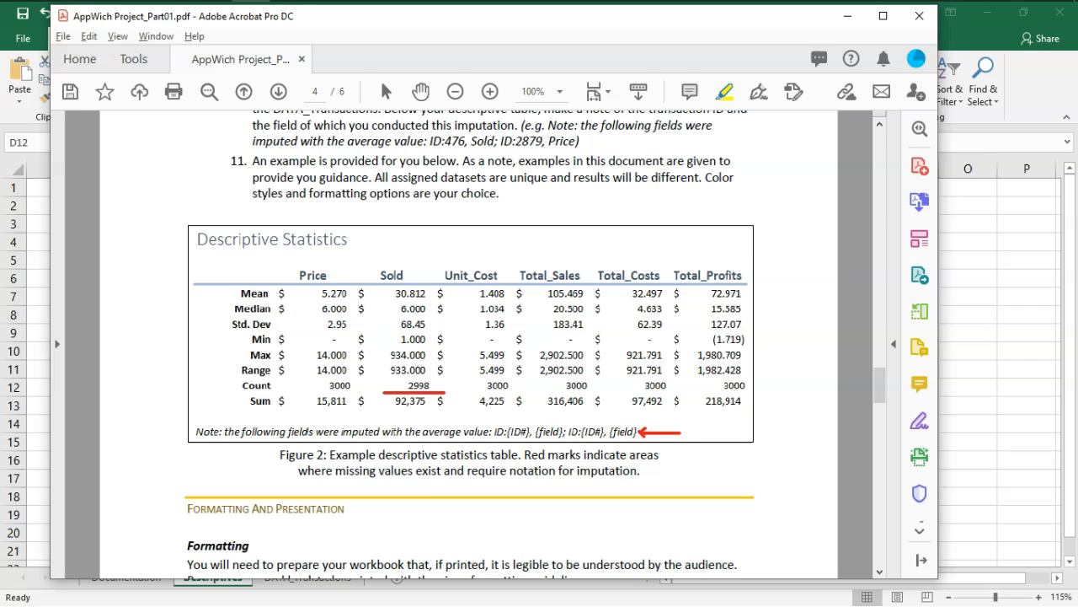
- Scroll through pages 4–5, then return to page 4's steps on checking counts and imputing averages
scroll("down", 3)
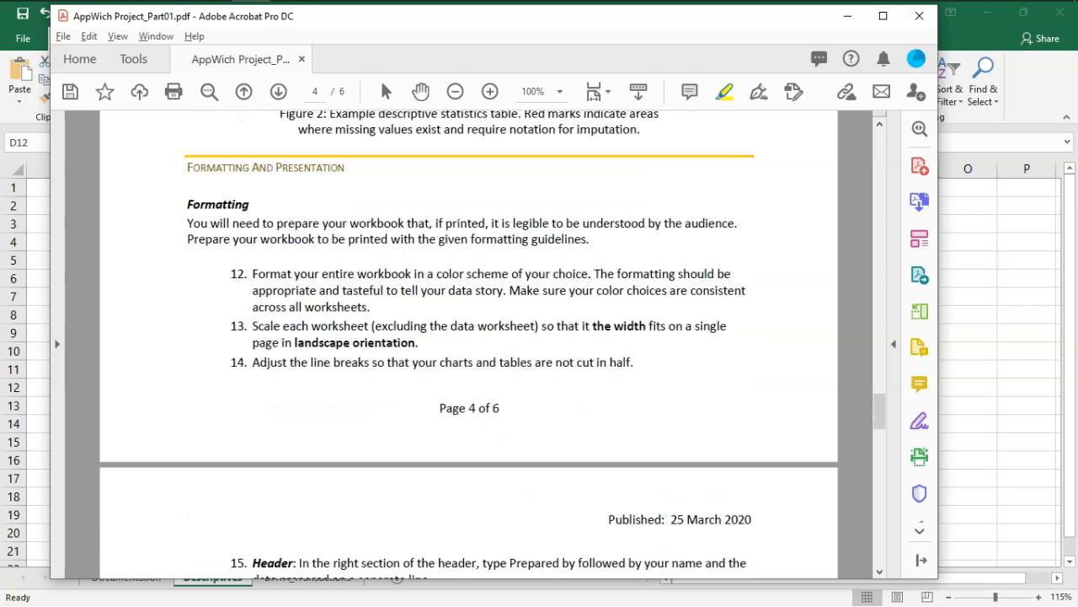
scroll("down", 3)
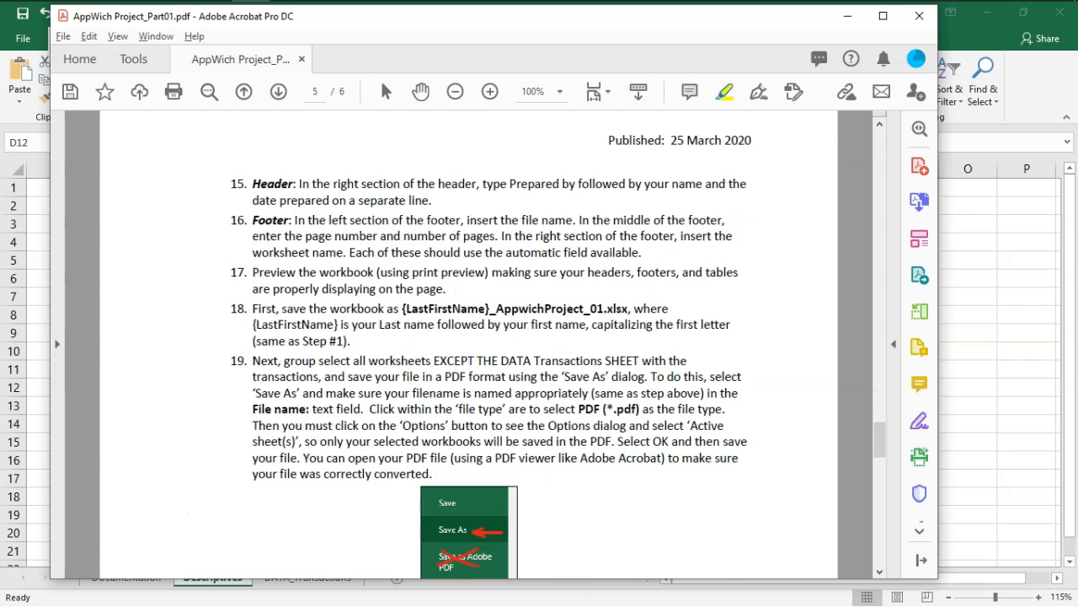
scroll("down", 3)
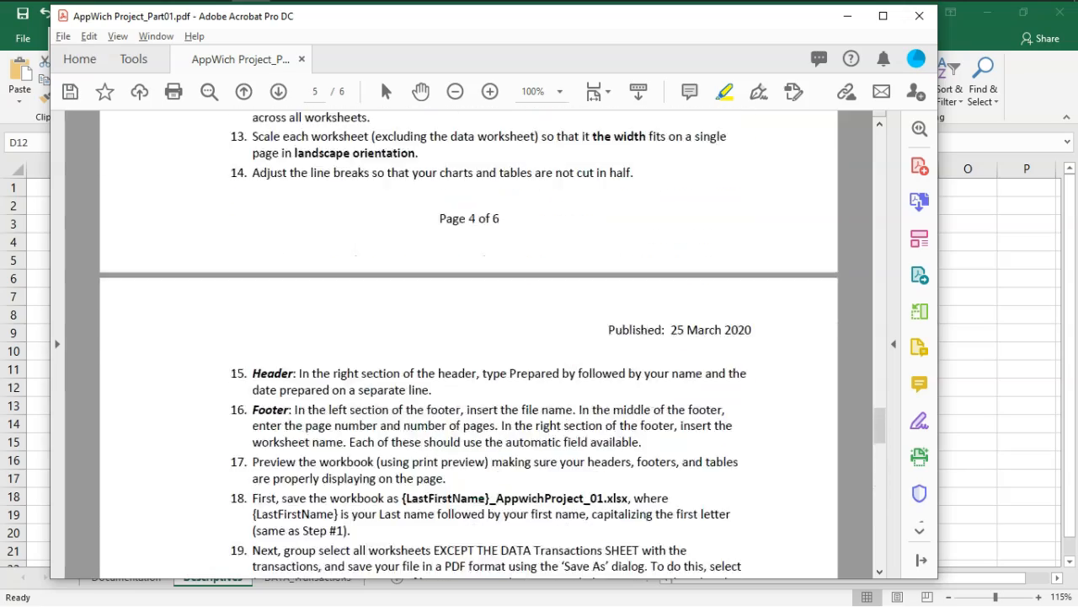
left_click(244, 91)
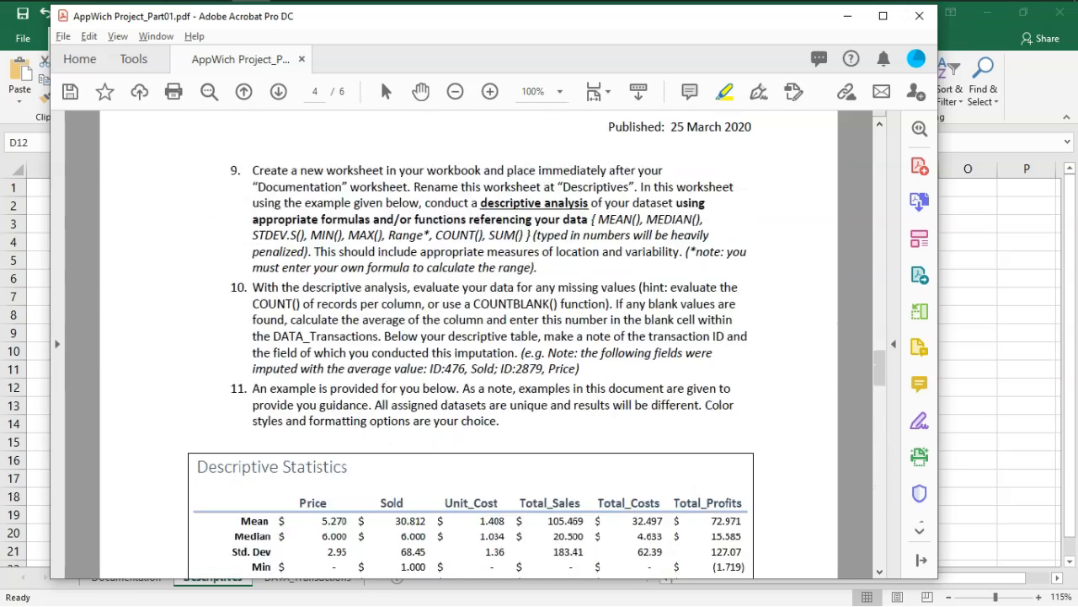